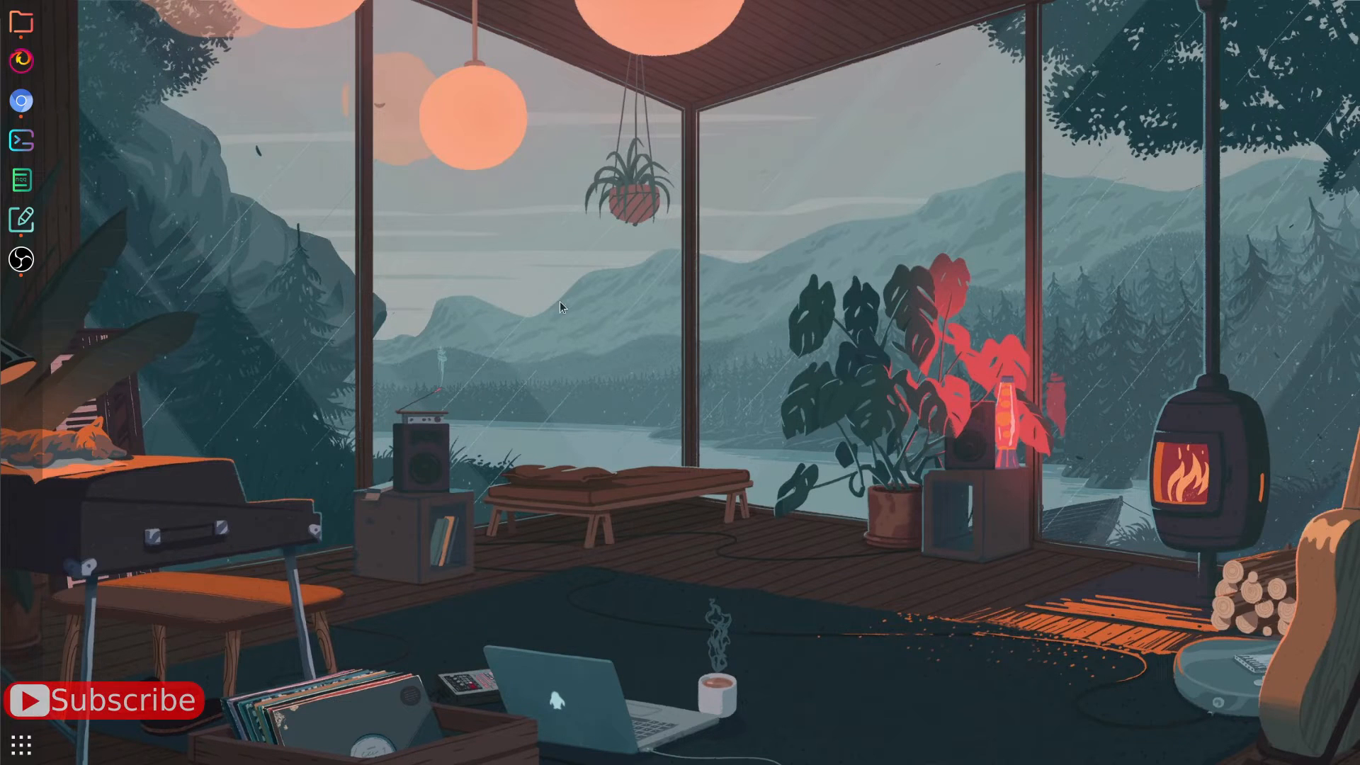
mouse_move(1061, 273)
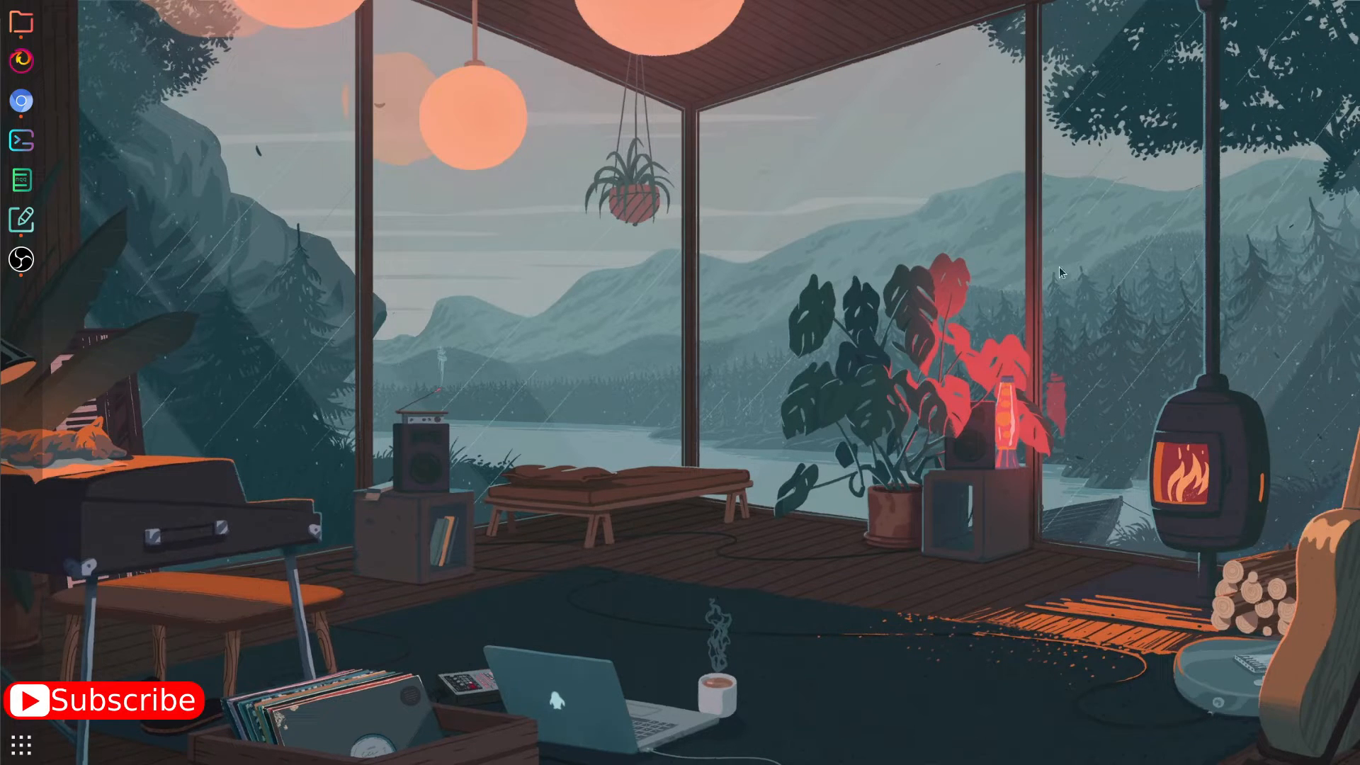
mouse_move(545, 337)
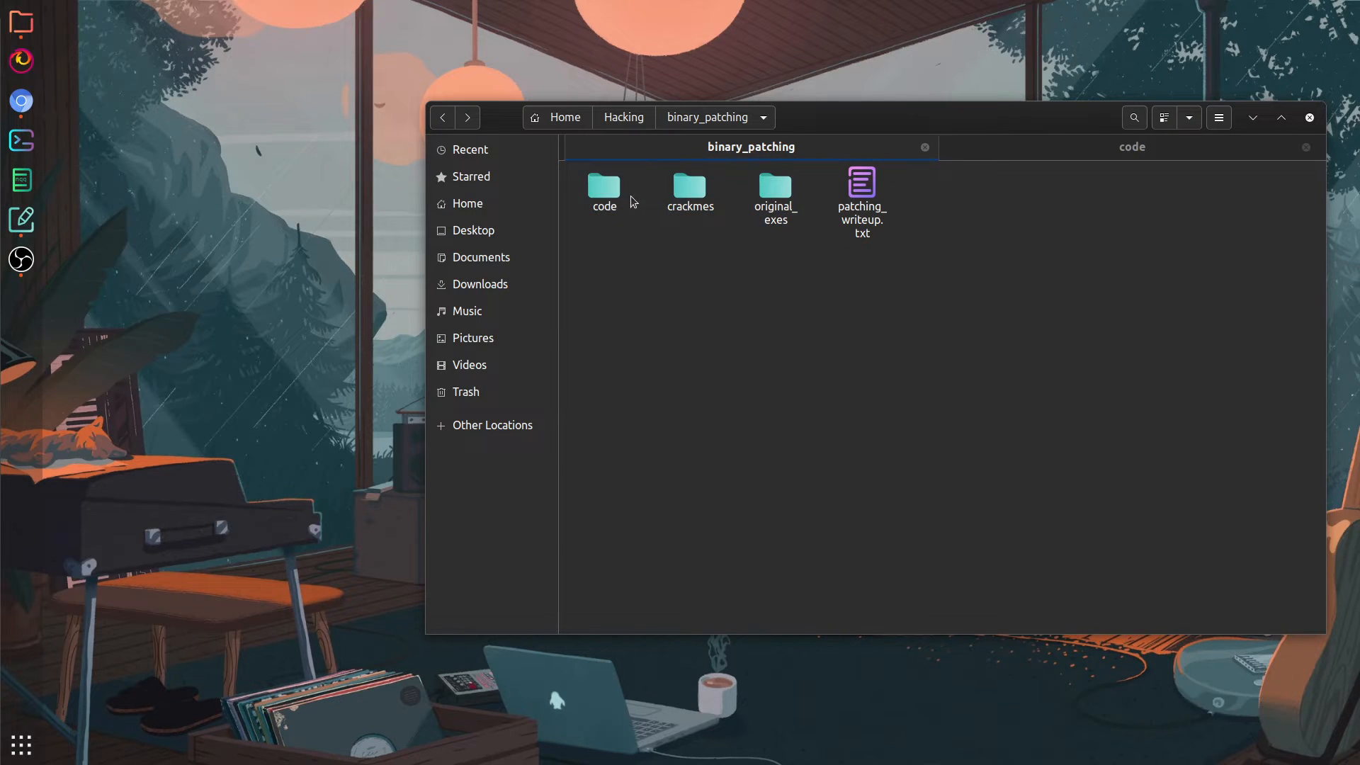
- Browse into the crackmes folder with license_checker_3, go back up, then into the code folder with newfile.c and newfile2.c
double_click(603, 187)
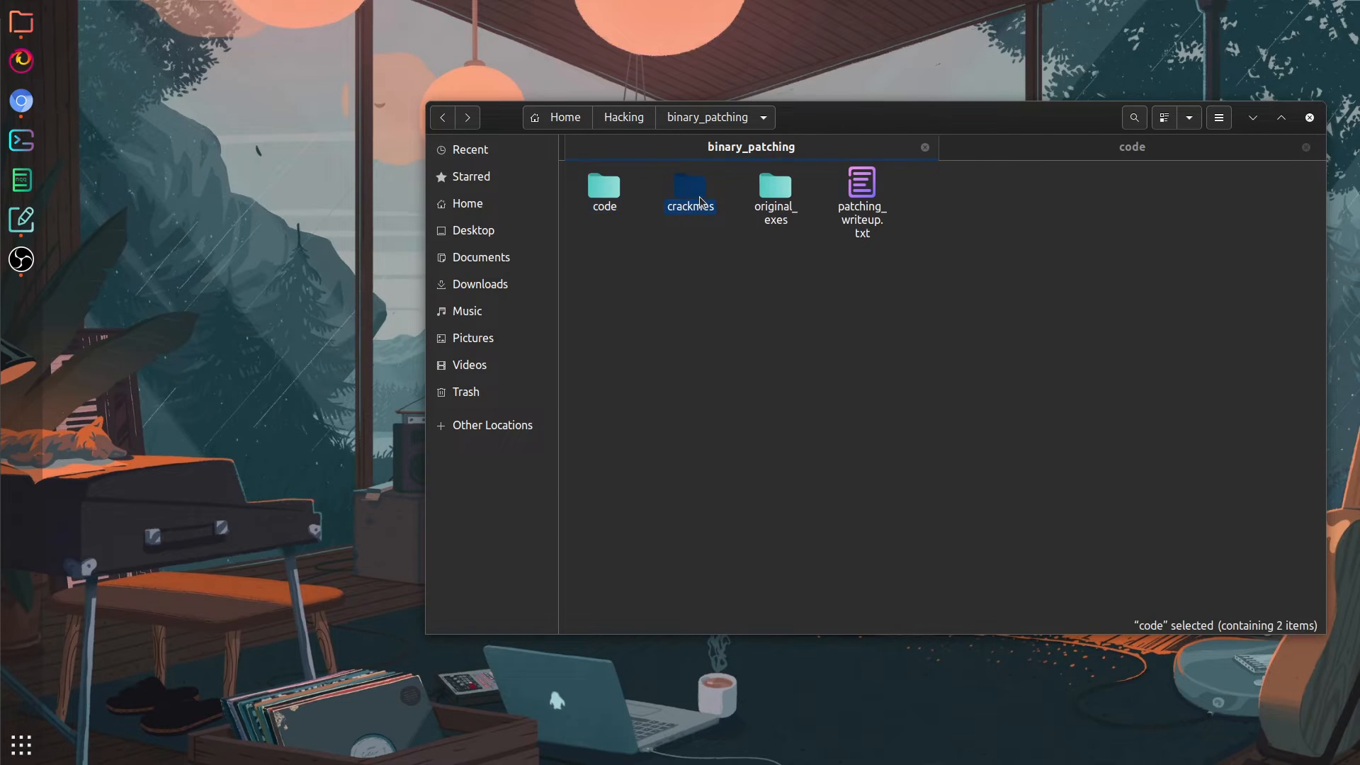
double_click(690, 186)
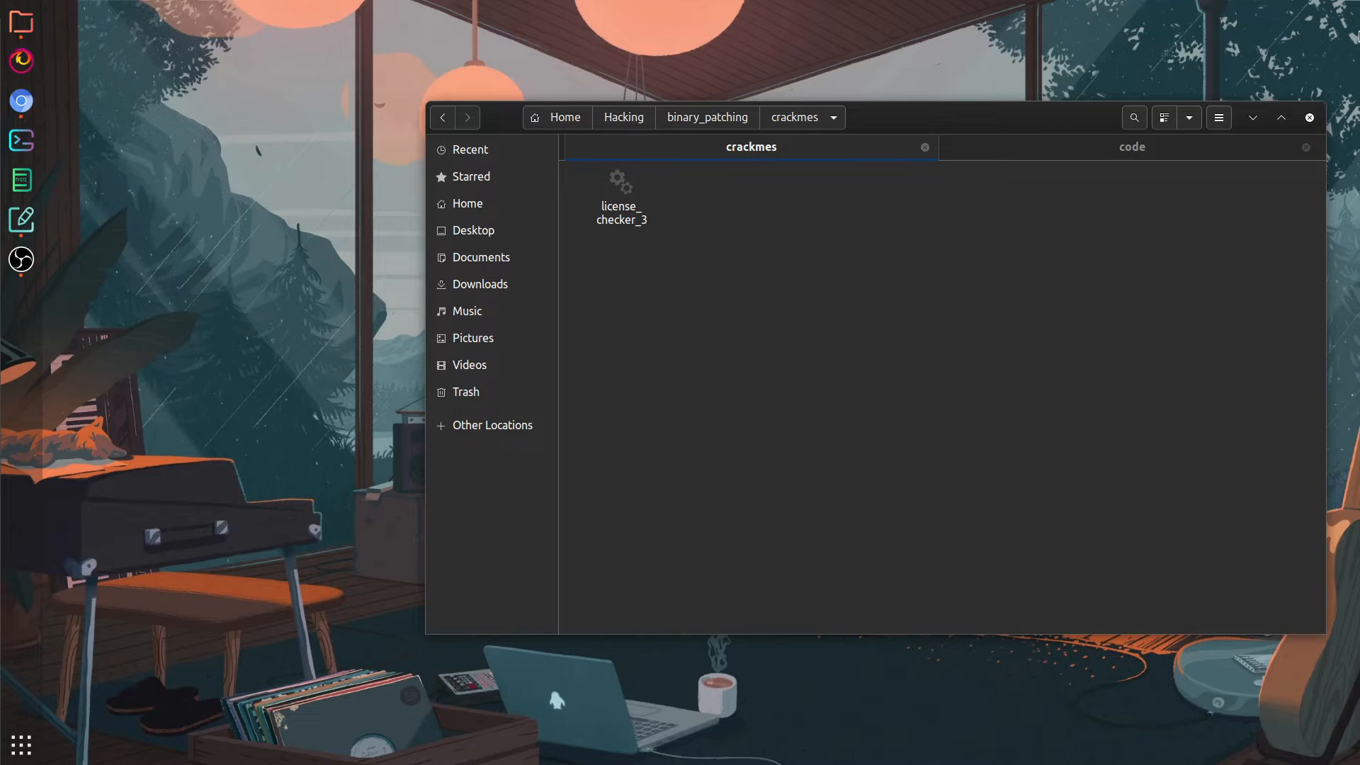
mouse_move(969, 161)
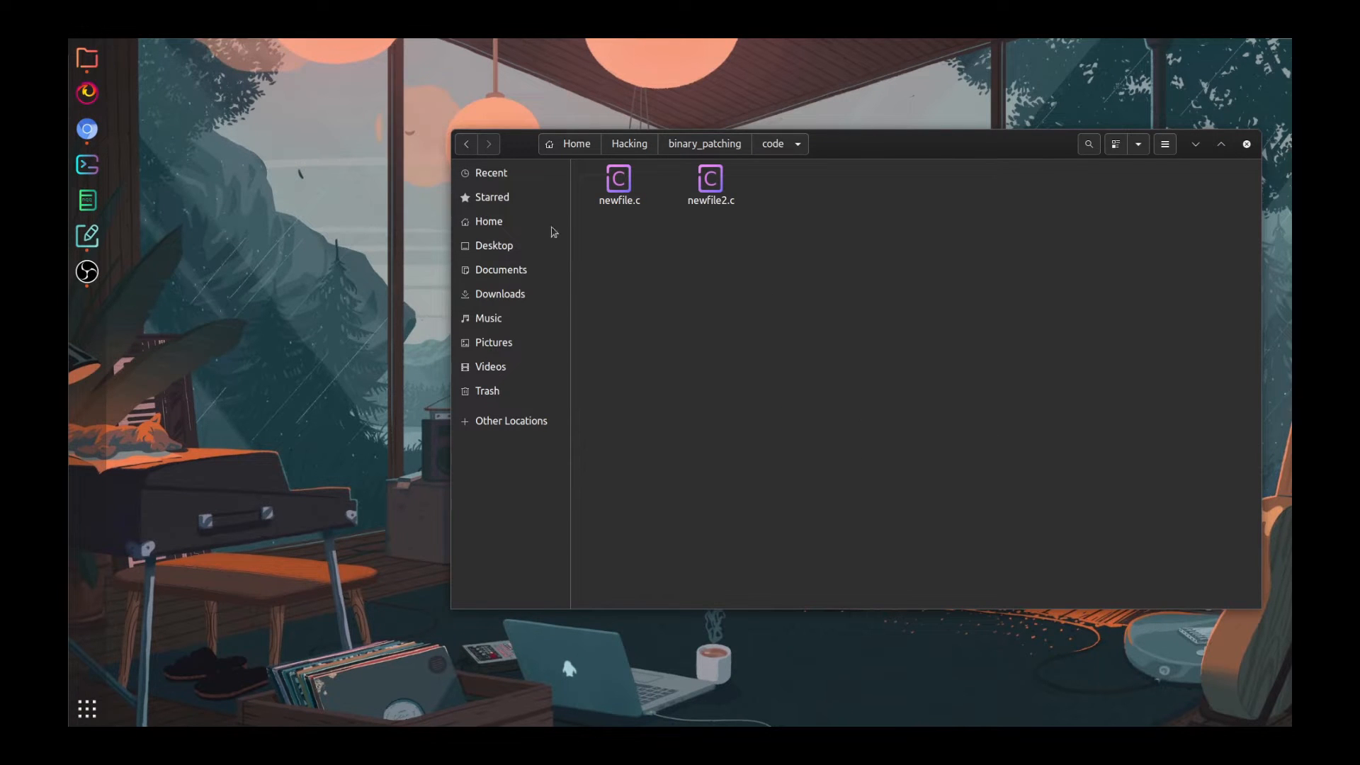
click(87, 164)
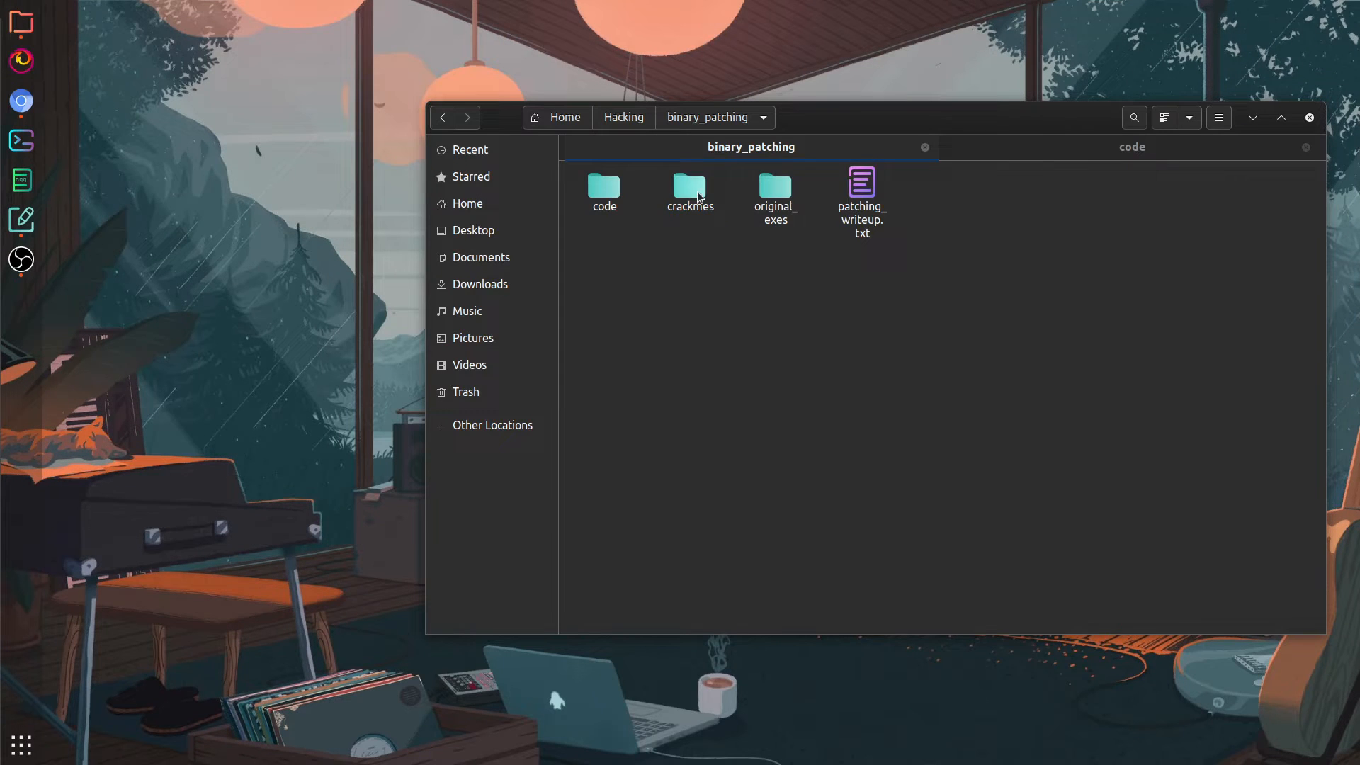
double_click(776, 187)
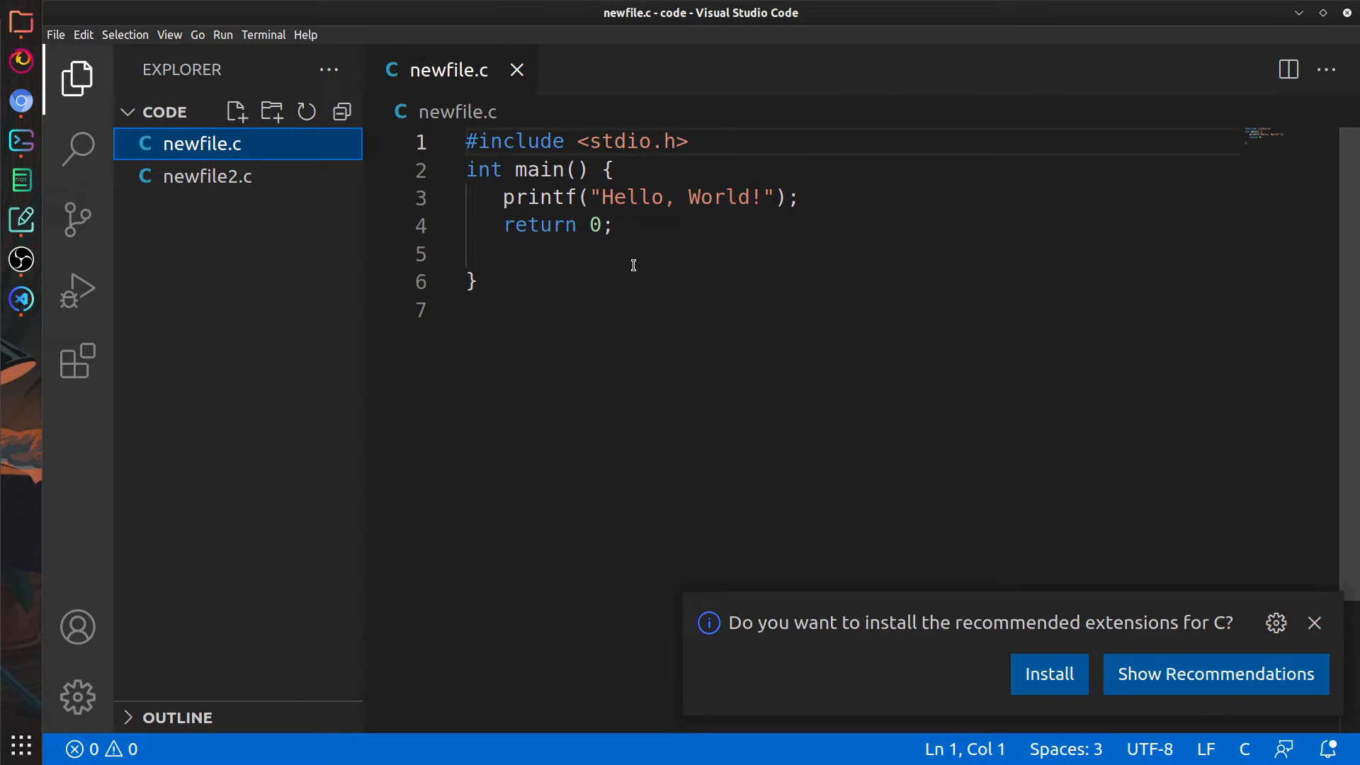
click(207, 175)
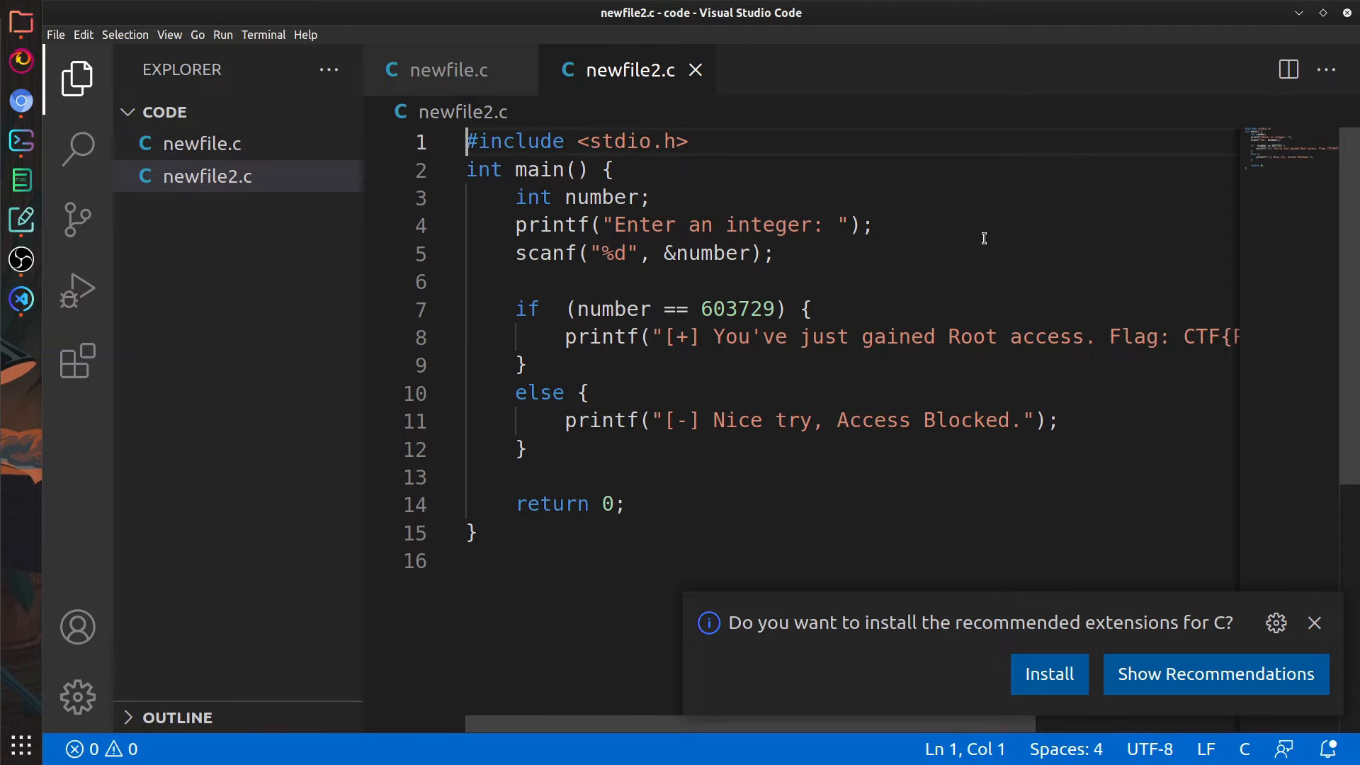
mouse_move(718, 309)
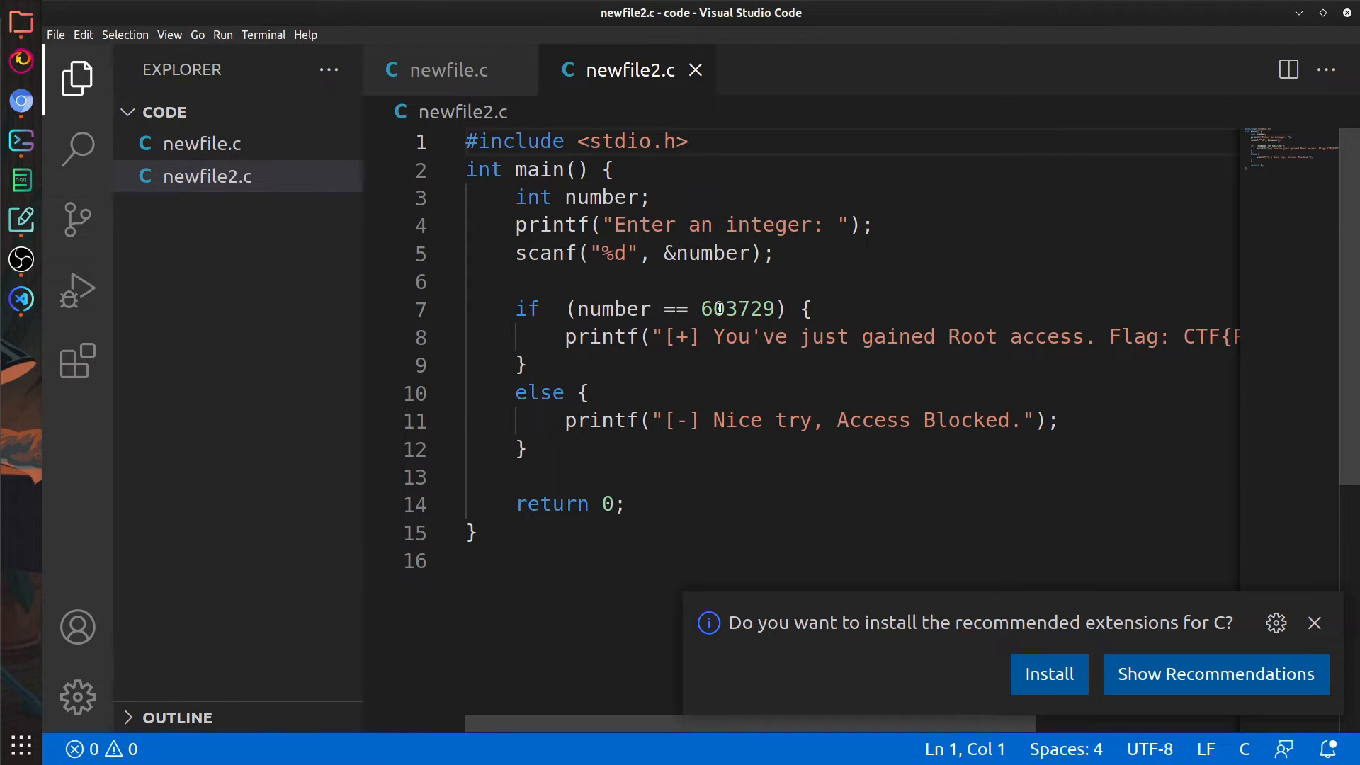
double_click(737, 309)
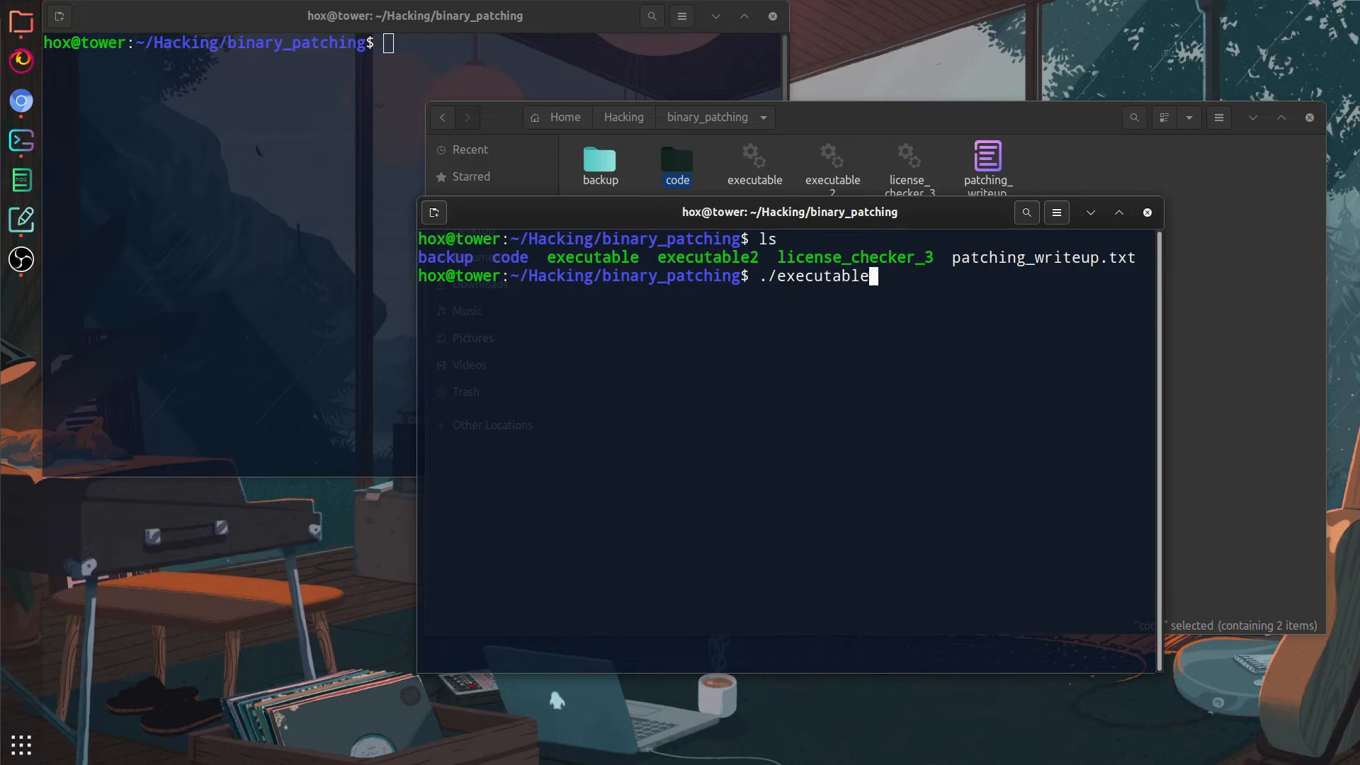
- Run ./executable, ./license_checker_3 123 and start r2 executable to see Hello, World! and Wrong license code
key(Return)
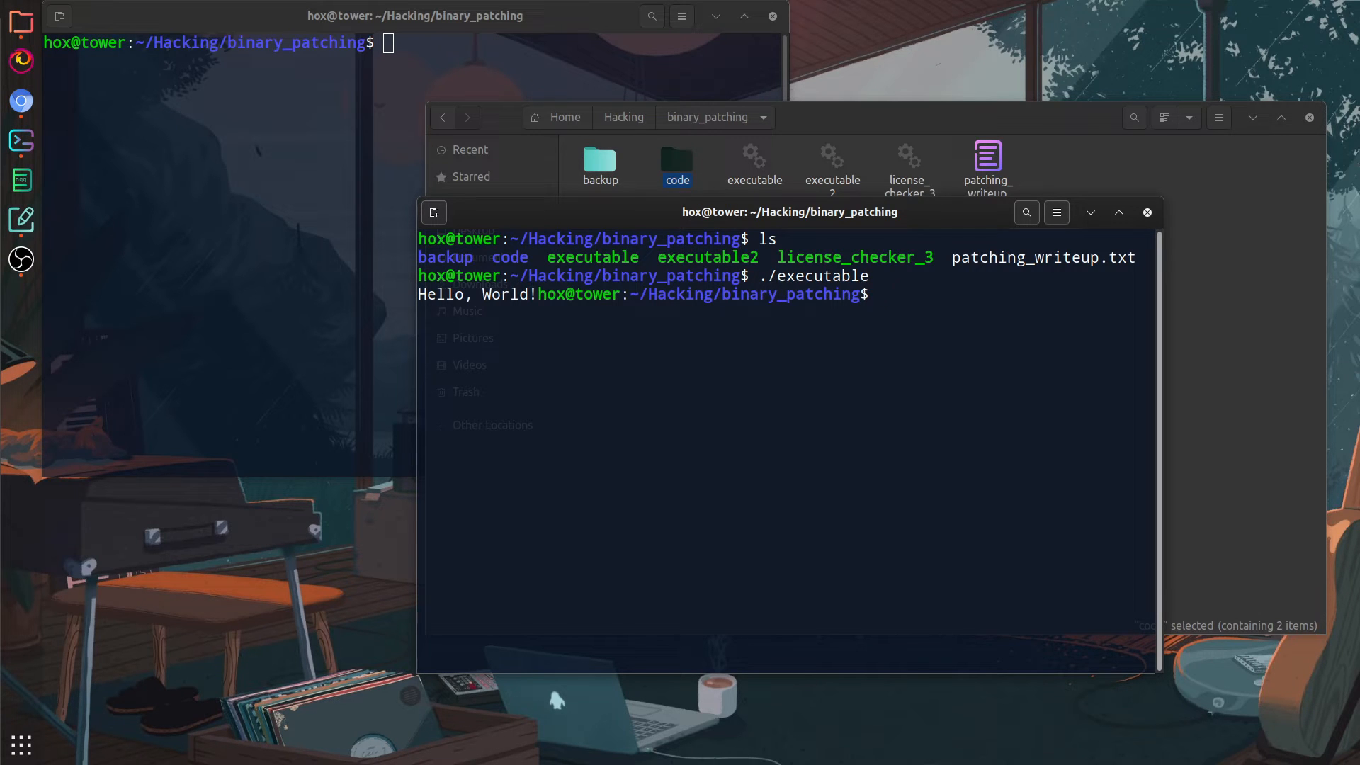
text(./executable)
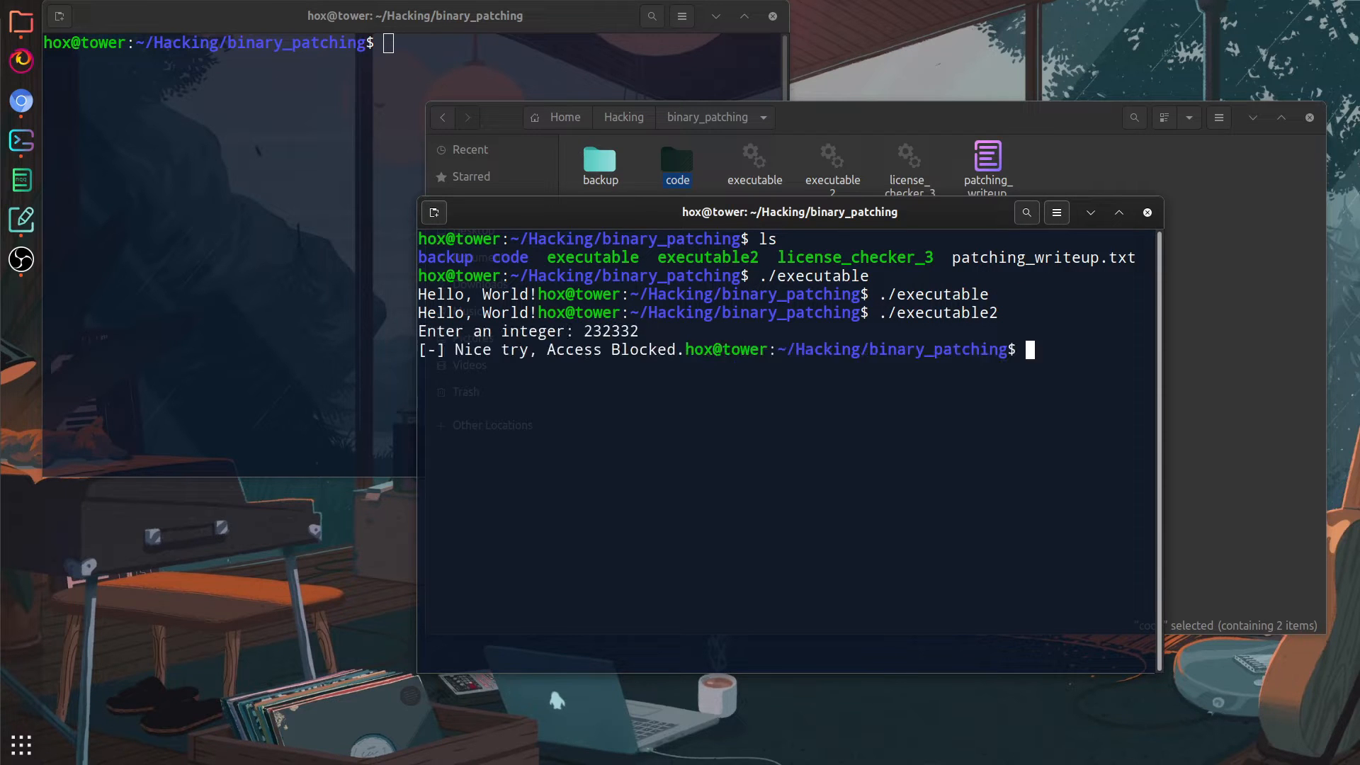
text(./license_checker_3 123)
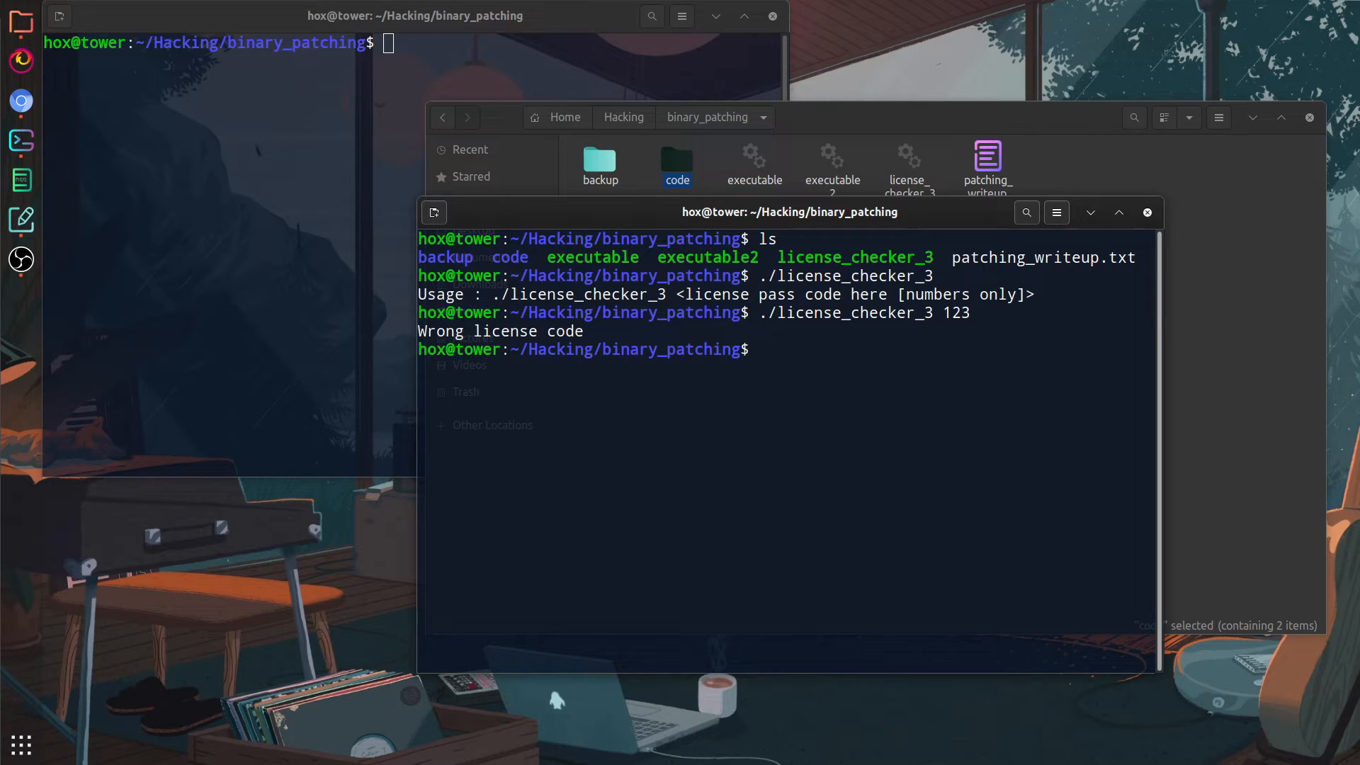
text(r2 executable)
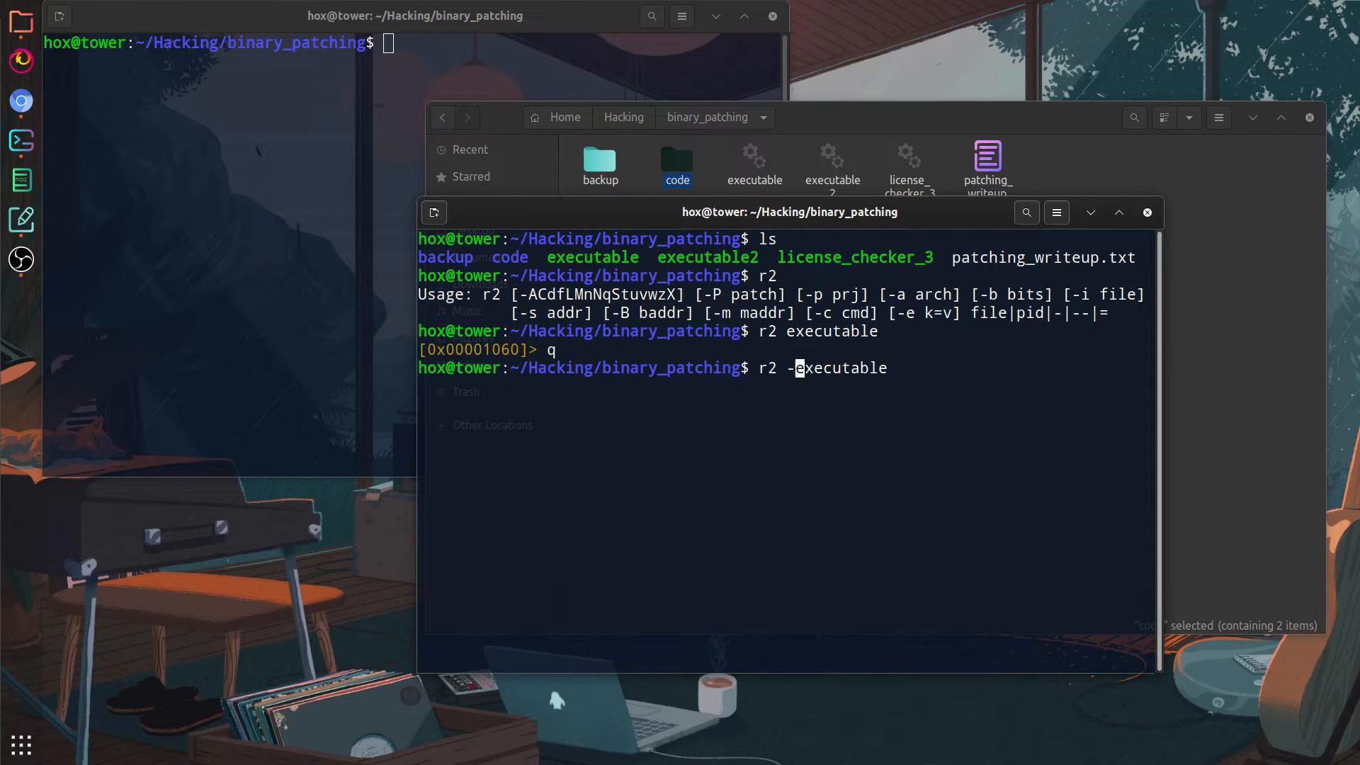
- Load ./executable in write mode, analyse with aaaa, list functions with afl and seek to fcn.0000114d
text(w ./)
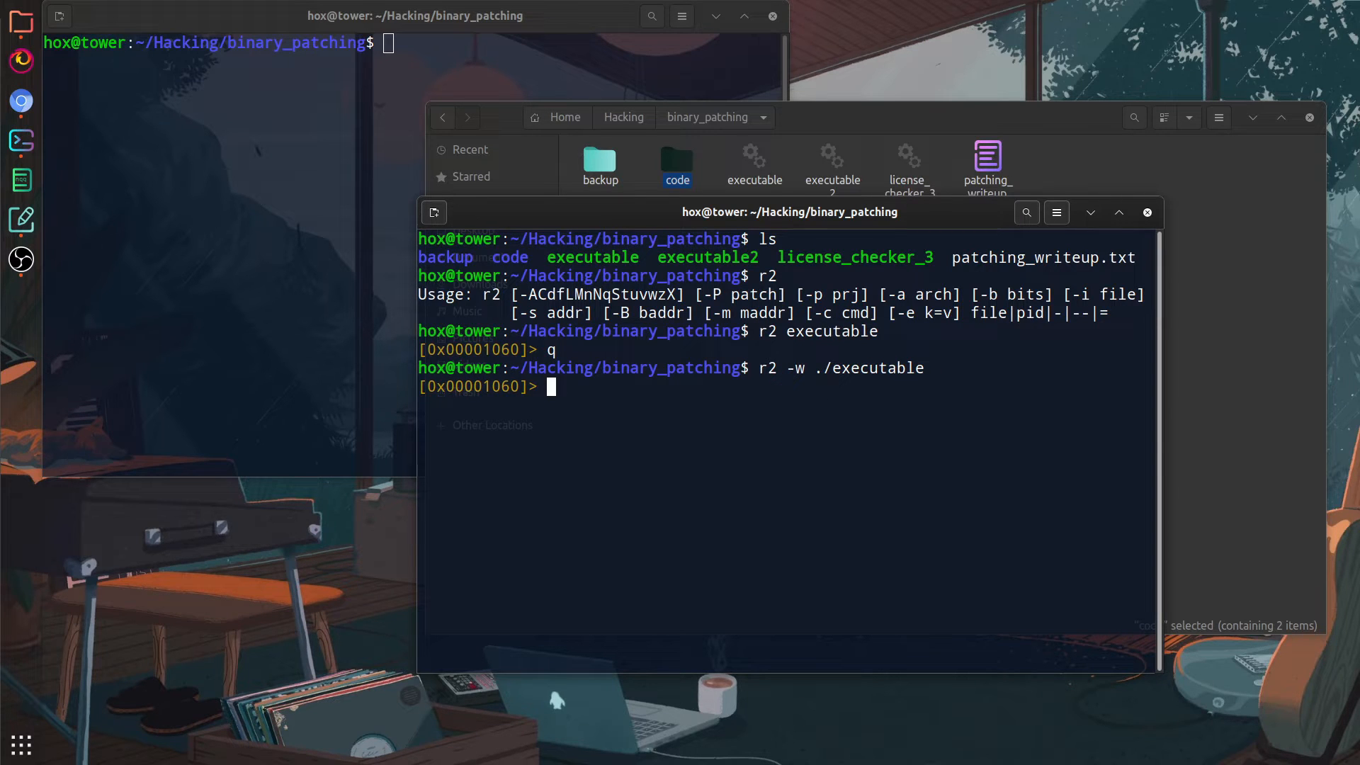
text(aaaa)
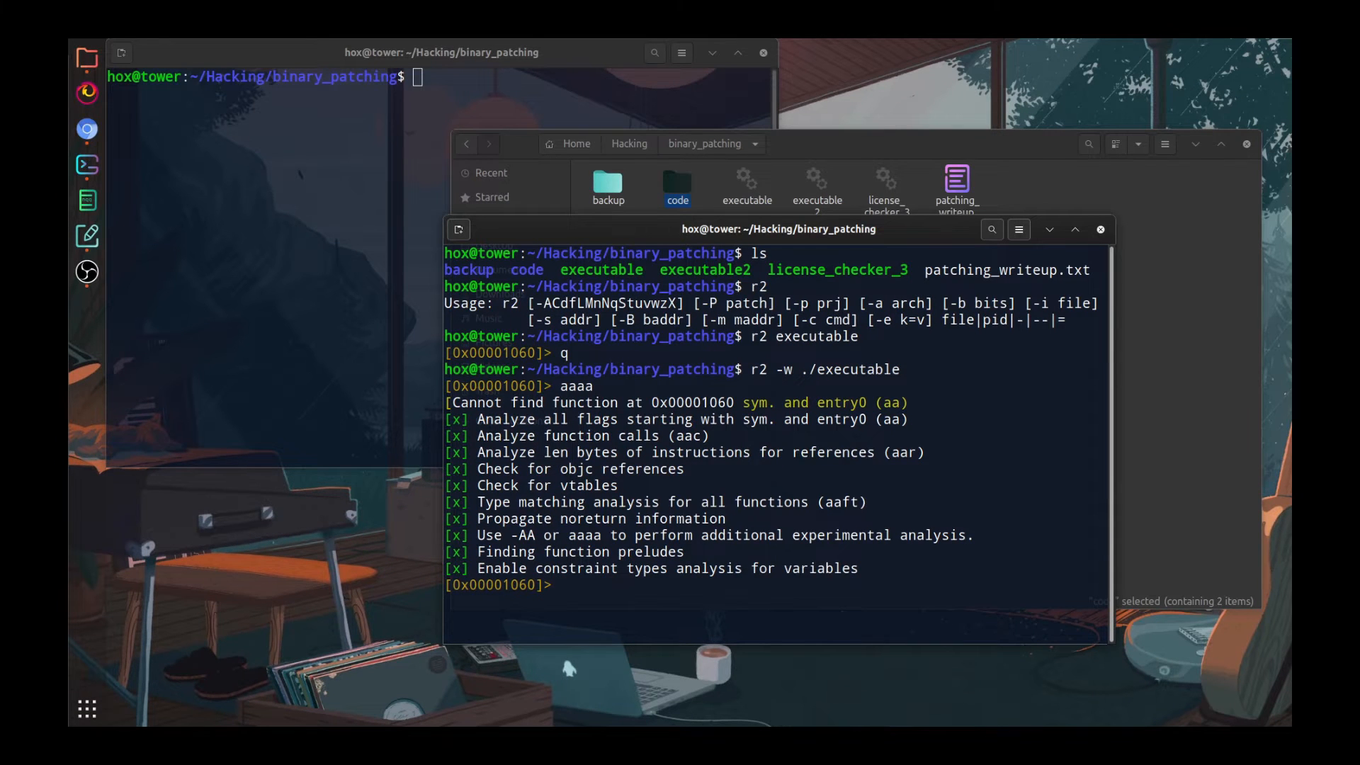
text(afl)
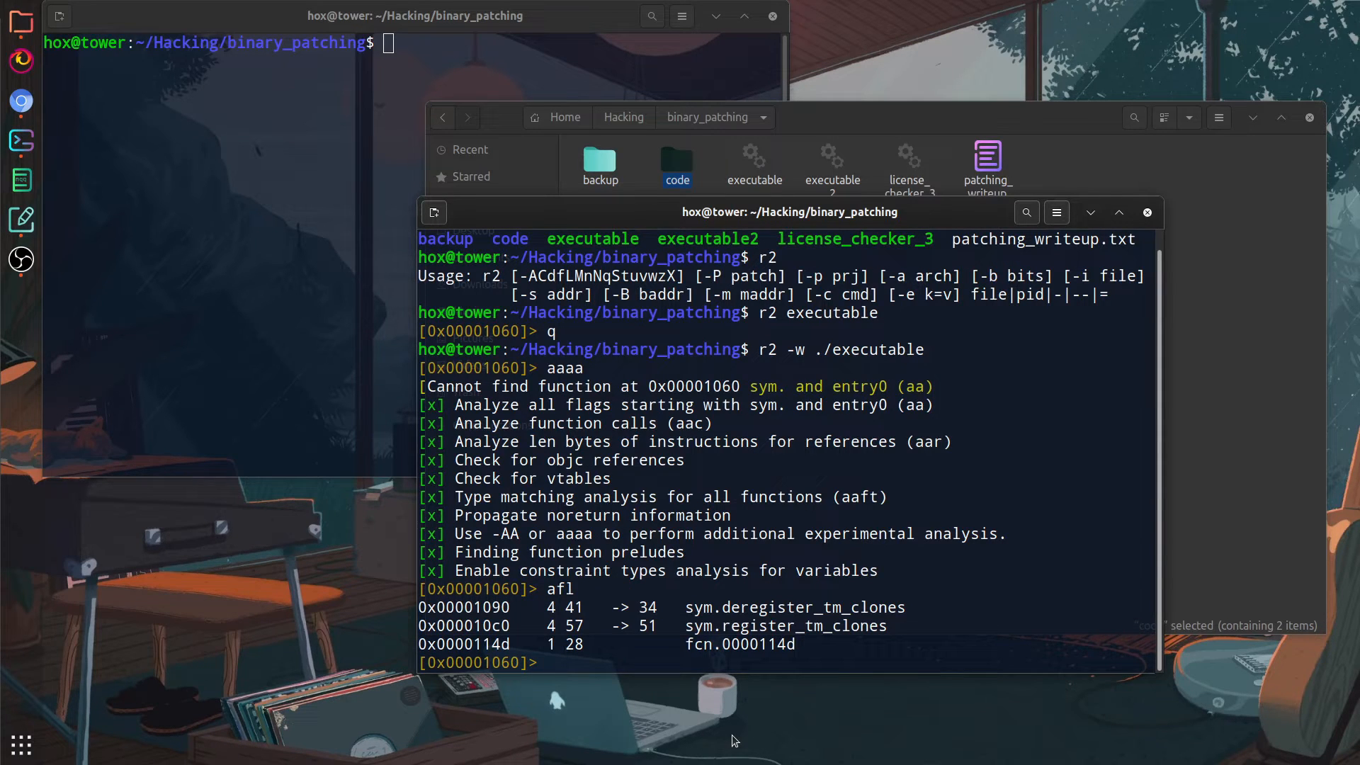
text(s fcn.0000114d)
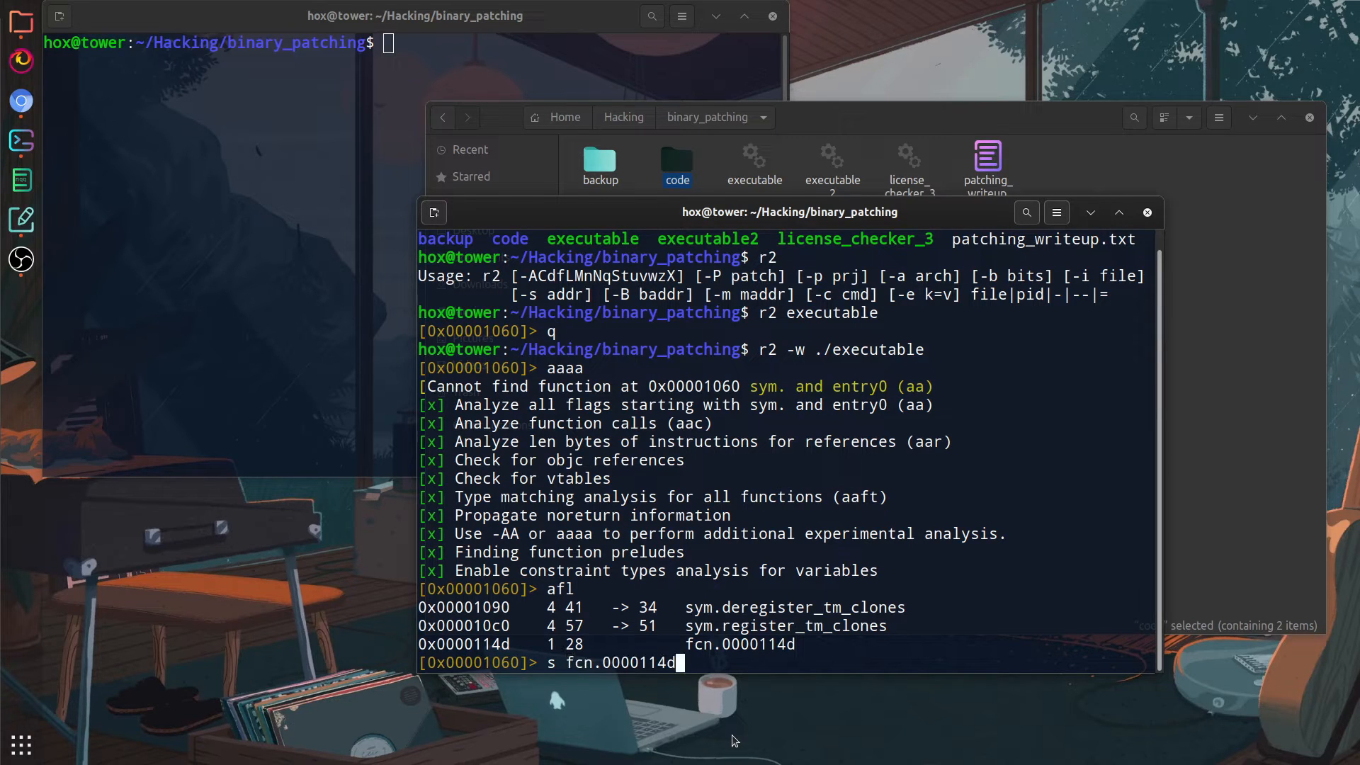
key(Return)
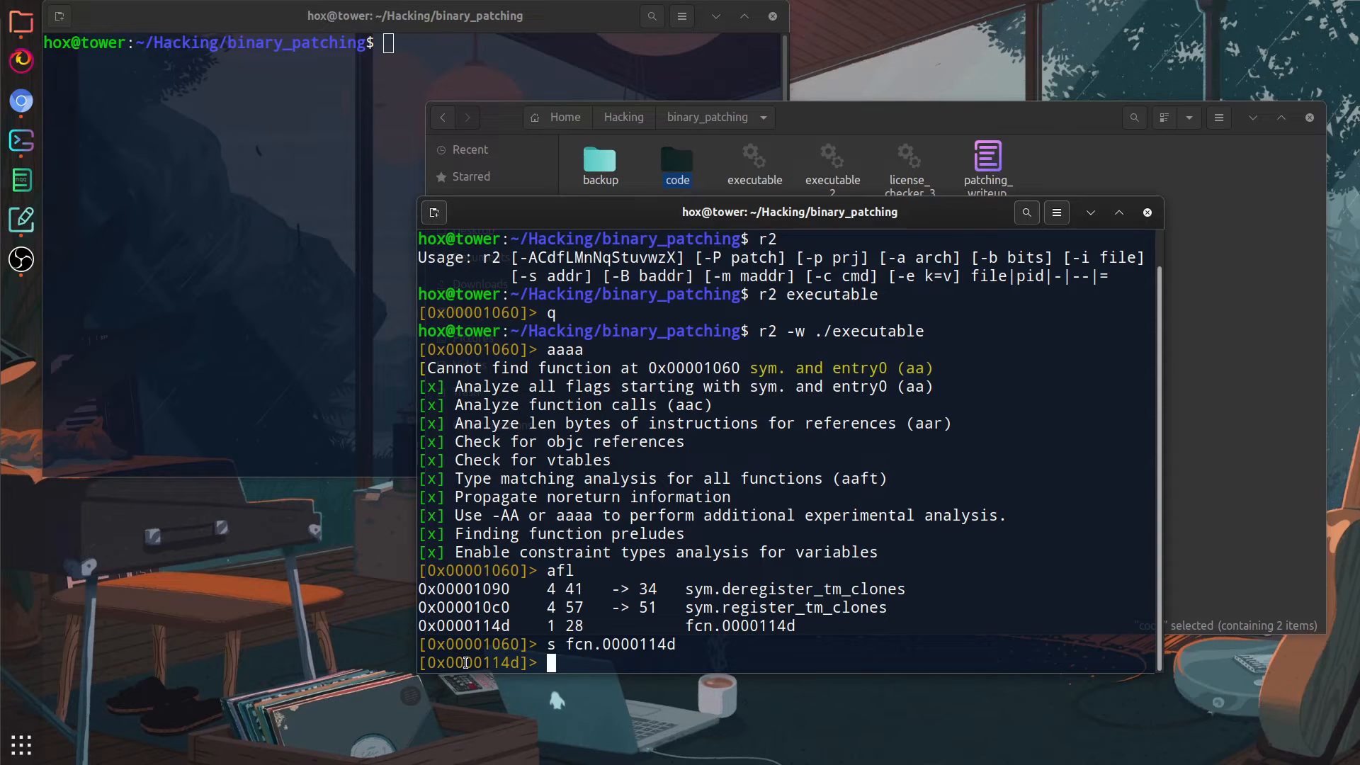
mouse_move(483, 626)
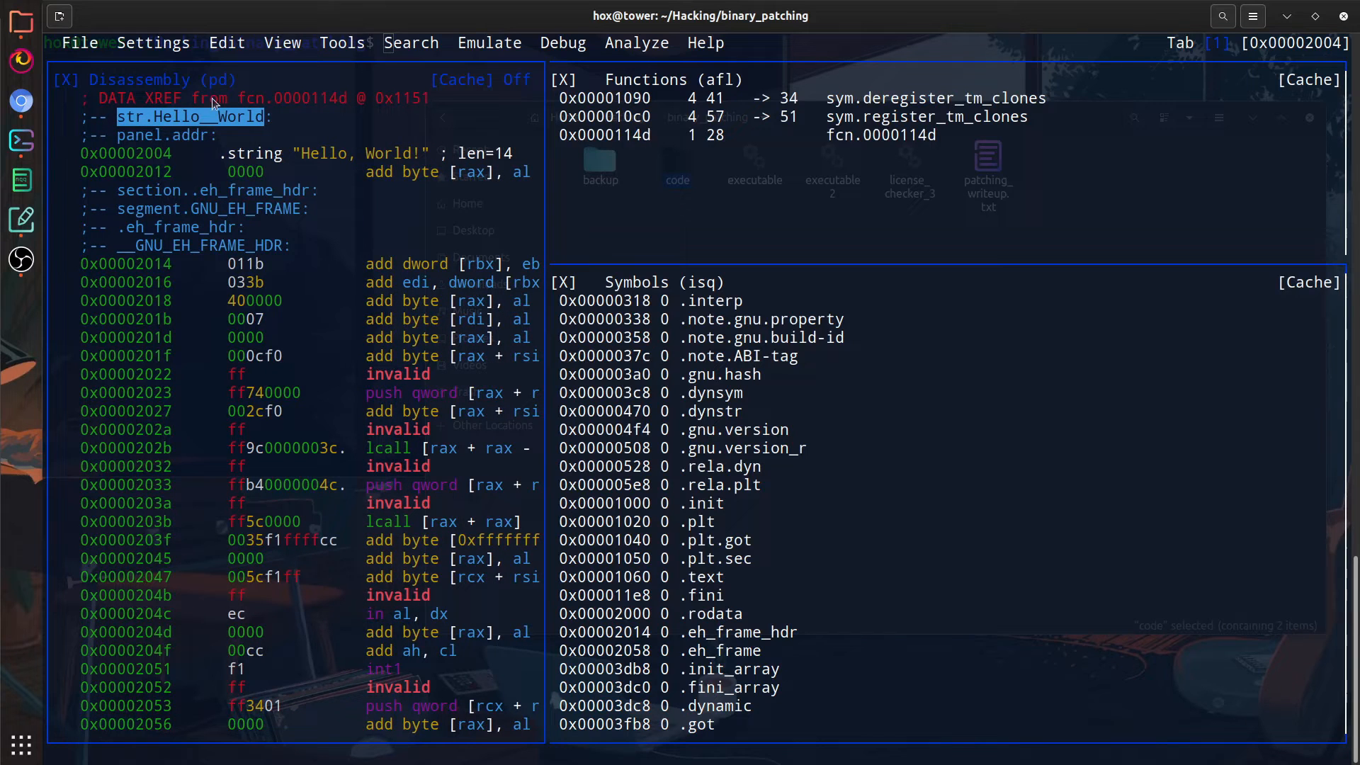
mouse_move(345, 157)
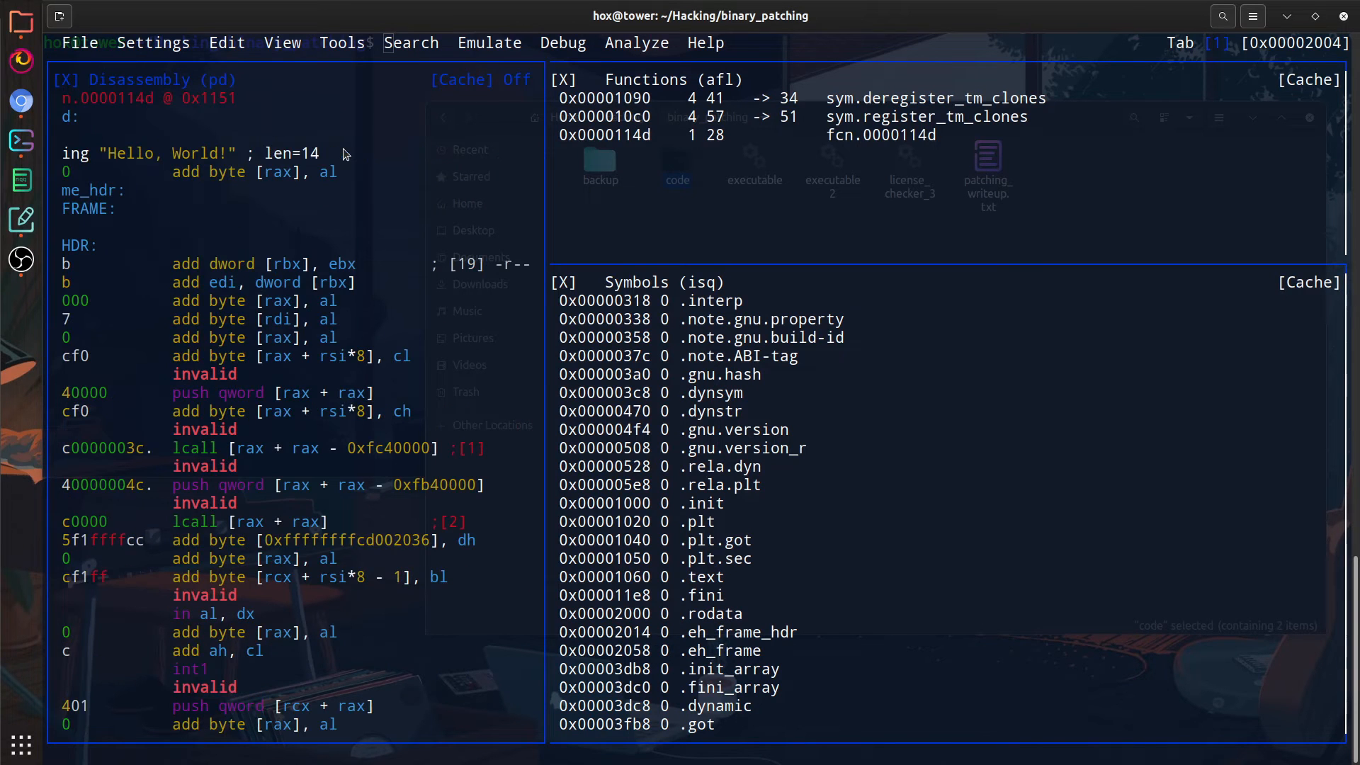
mouse_move(294, 167)
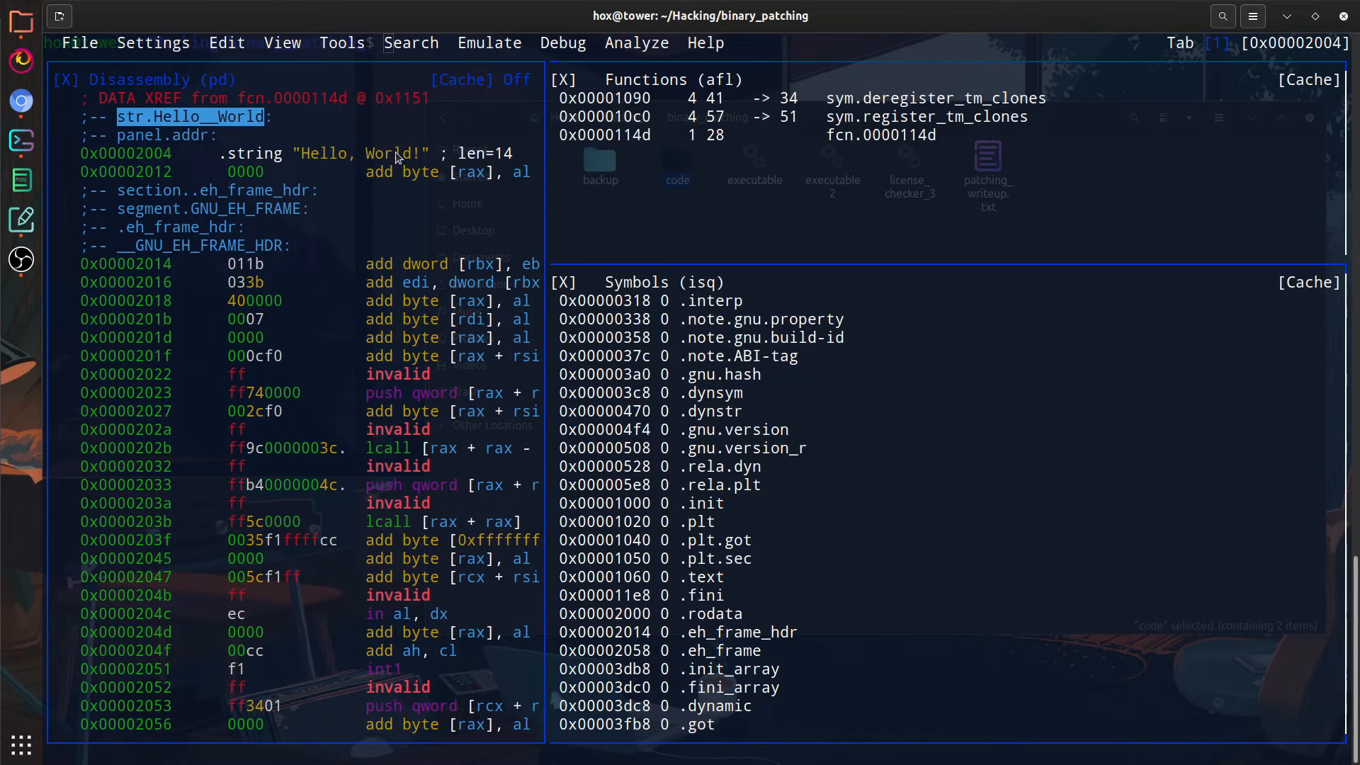
mouse_move(344, 159)
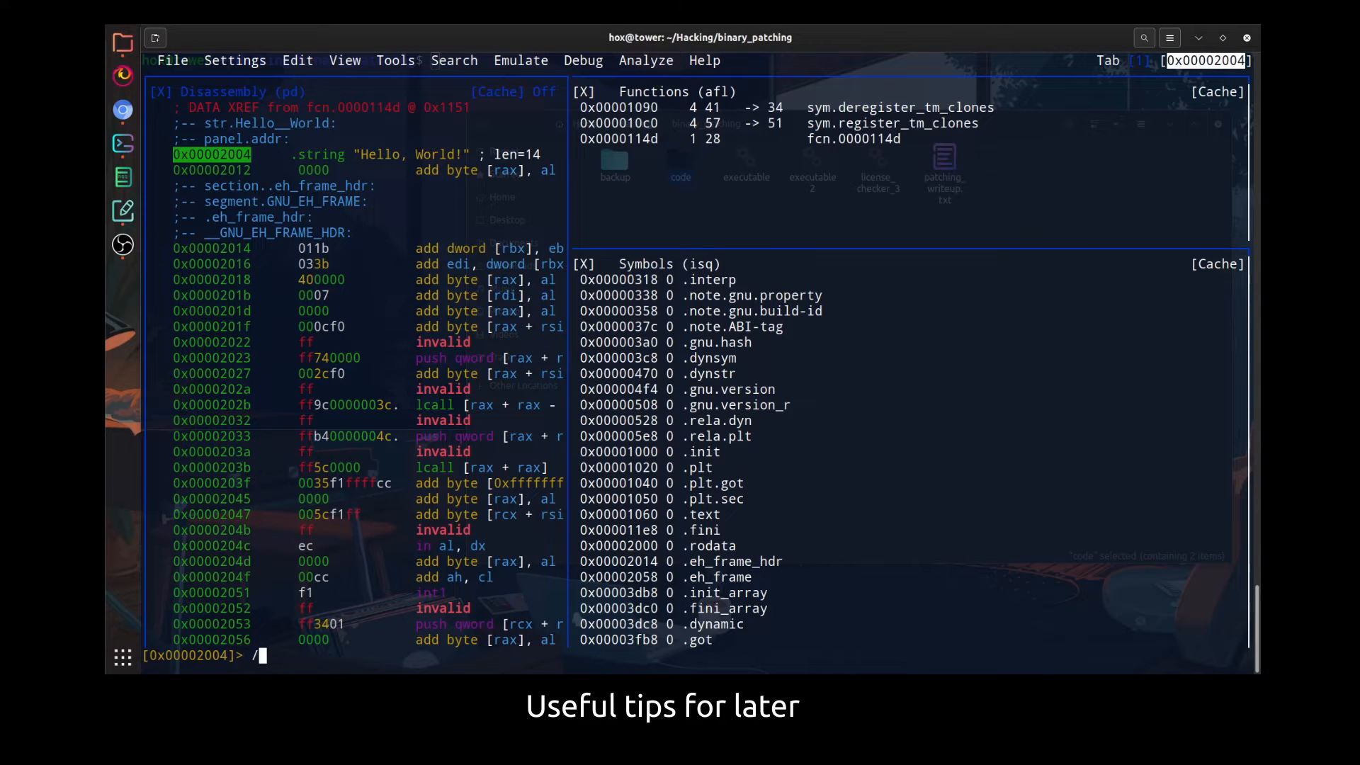
- Search for the add instruction, write "SubTo__World!" over the greeting string and quit with q
text(ad add b)
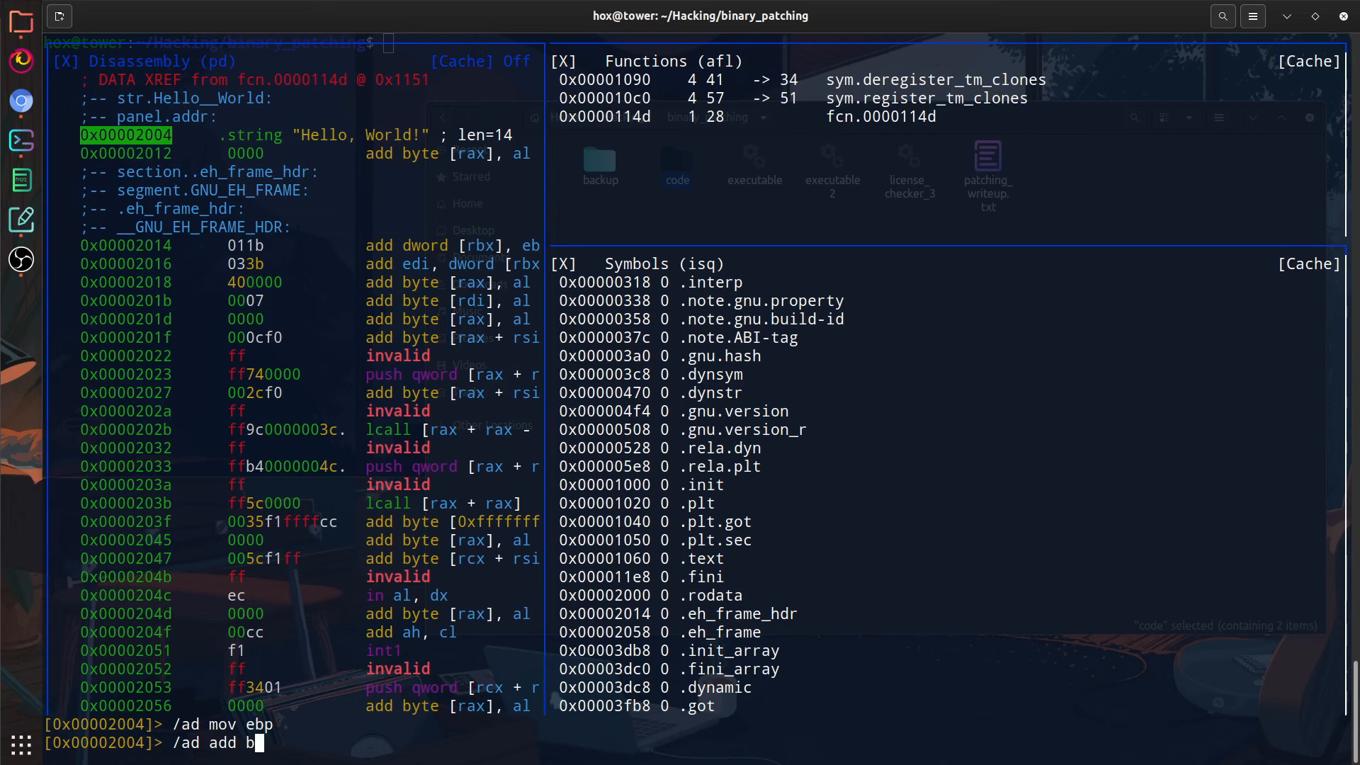
key(Return)
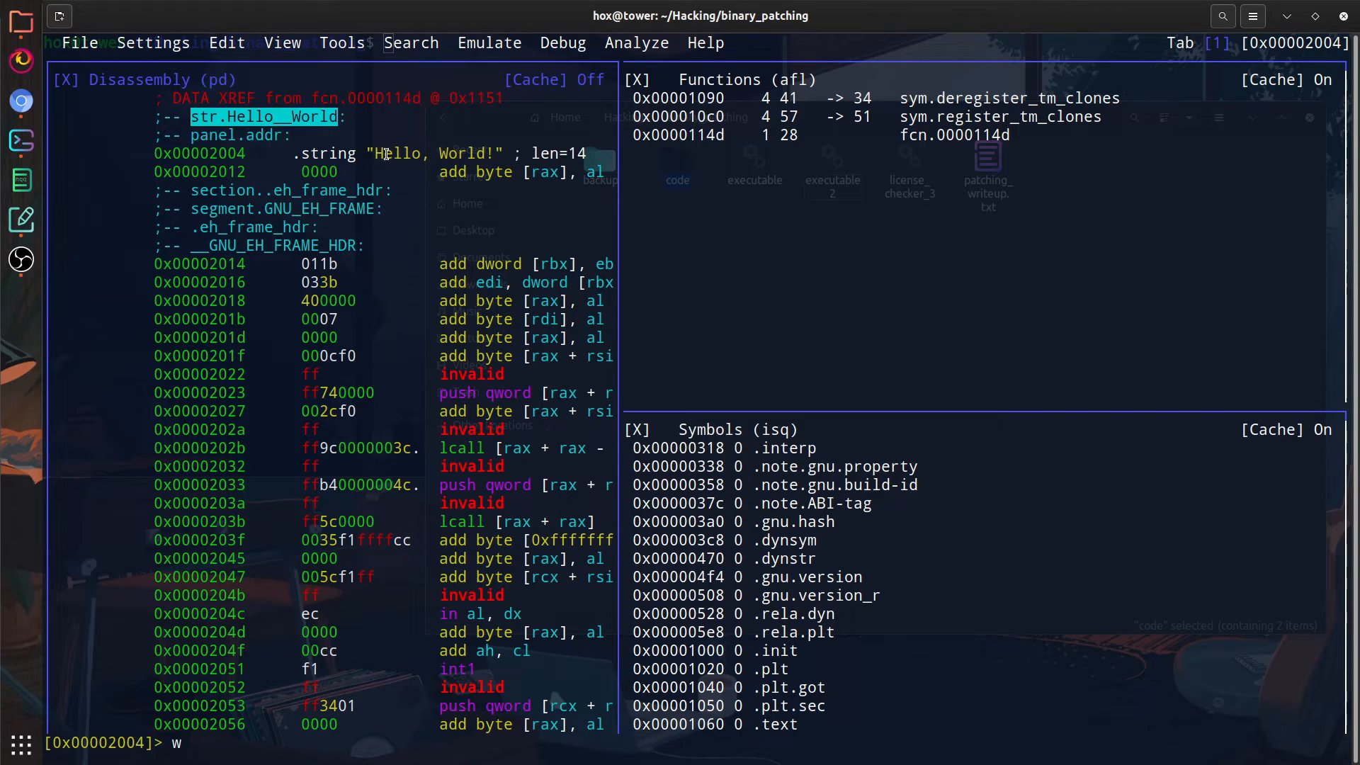
text("SubTo__World!")
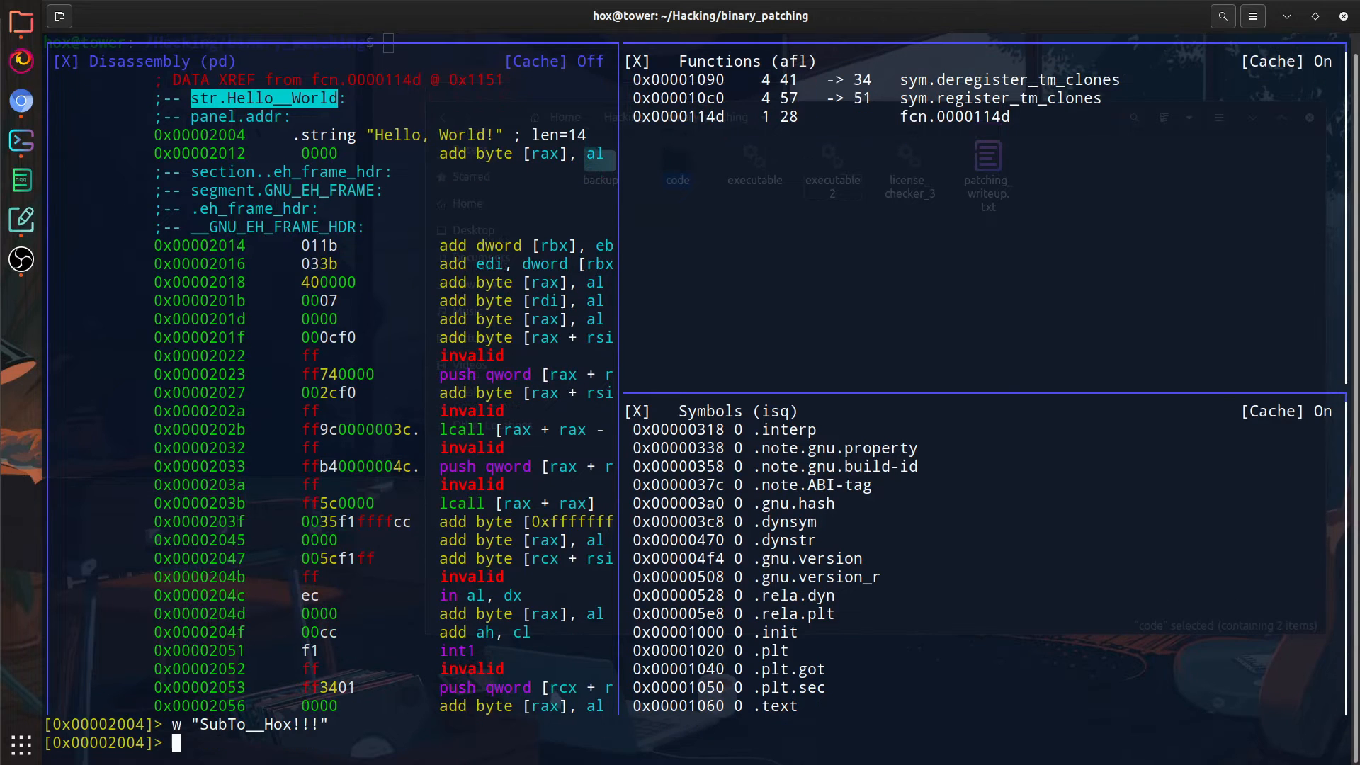
text(q)
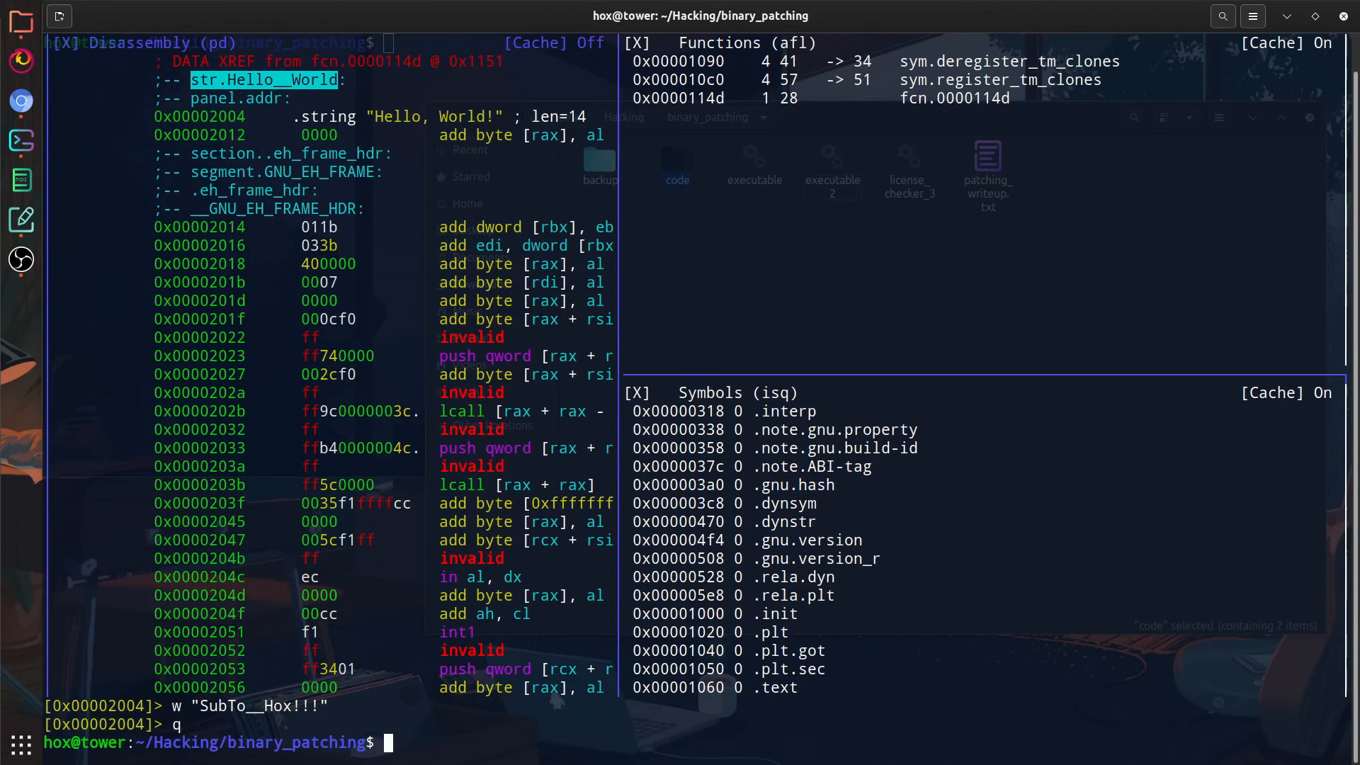
- Run ./executable and answer its Enter an integer prompt with 1
text(./executable2)
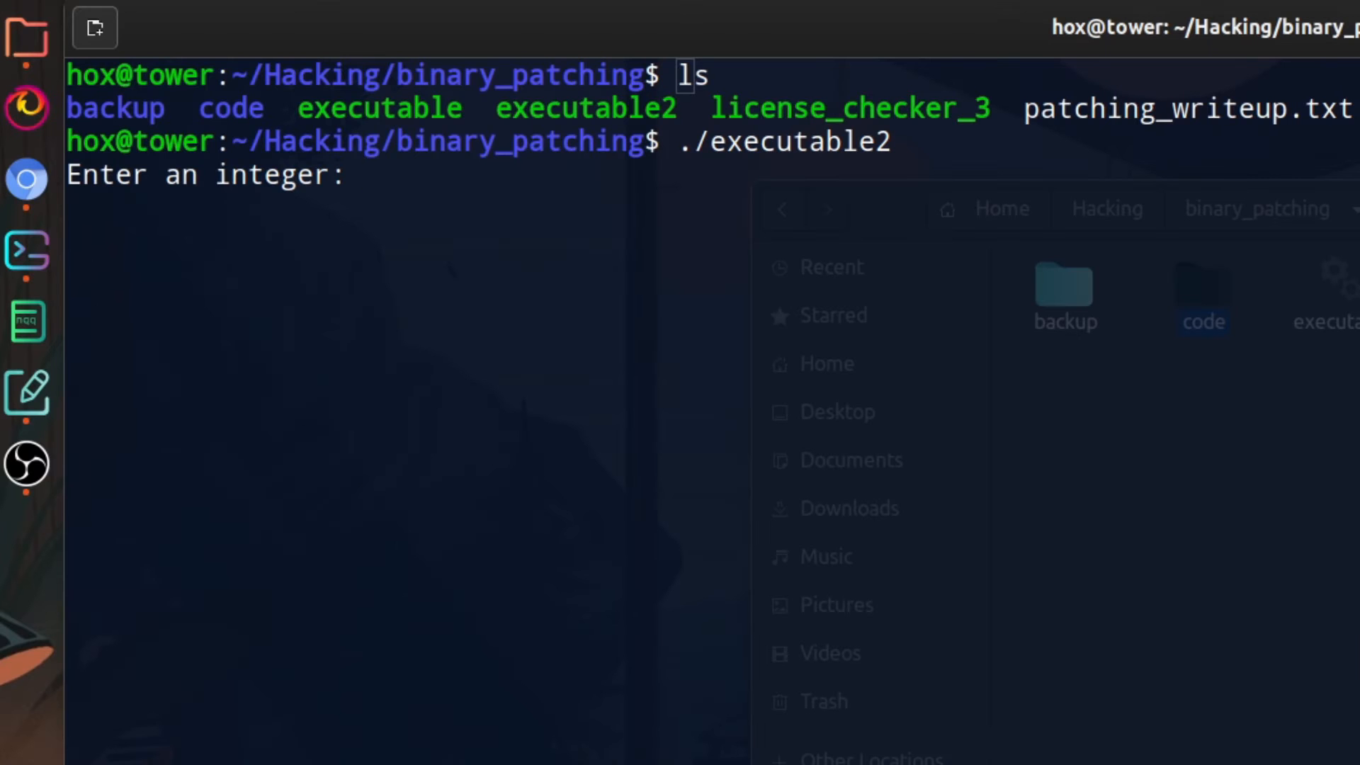
text(1)
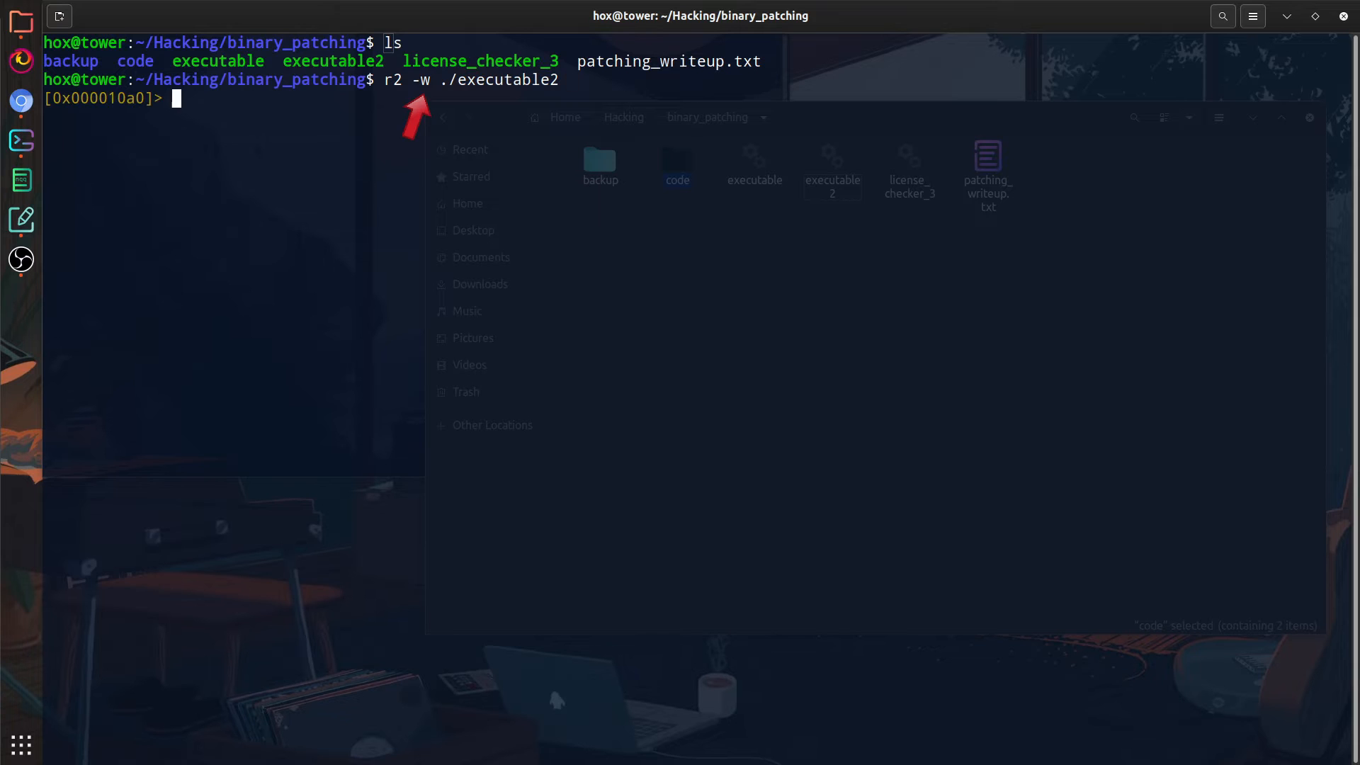
- Analyse executable2 with aaaa, list functions with afl and seek to the copied name fcn.0000118d
text(aaaa)
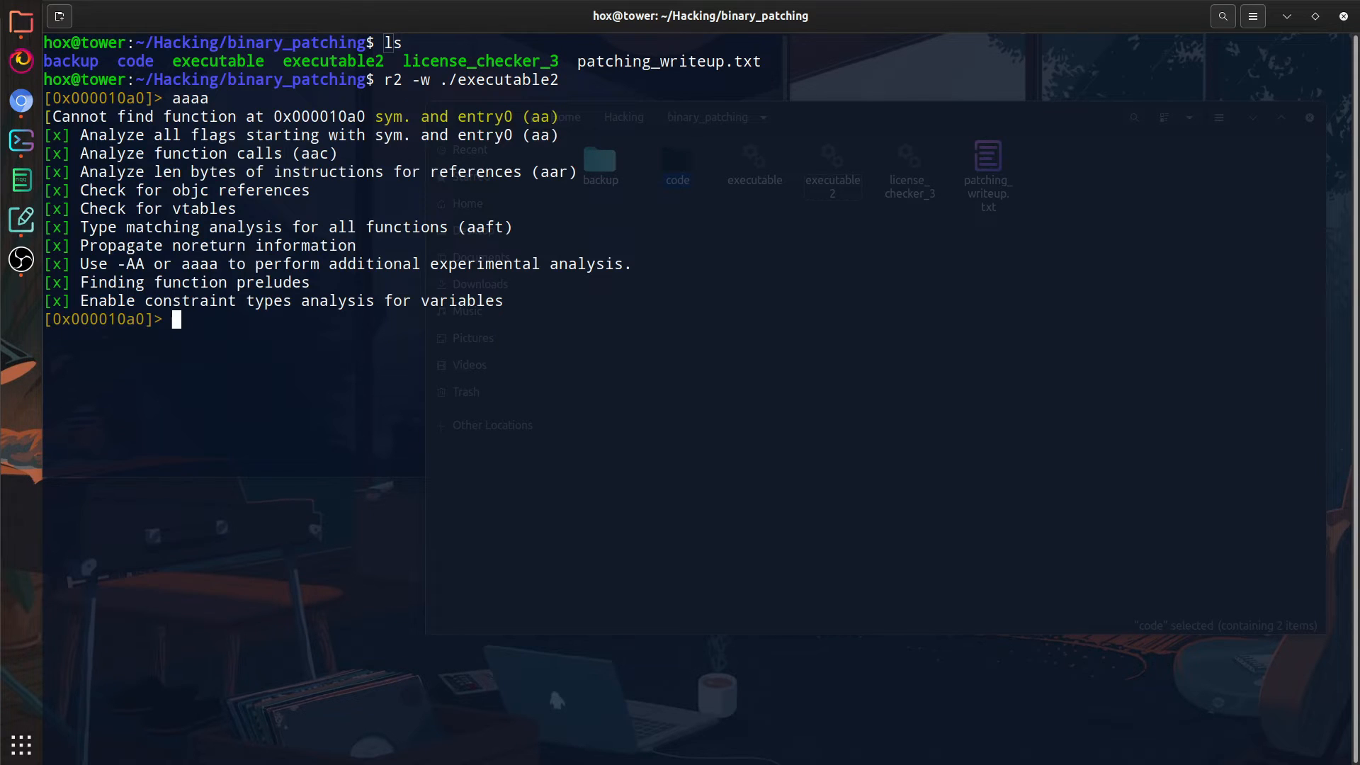
text(afl)
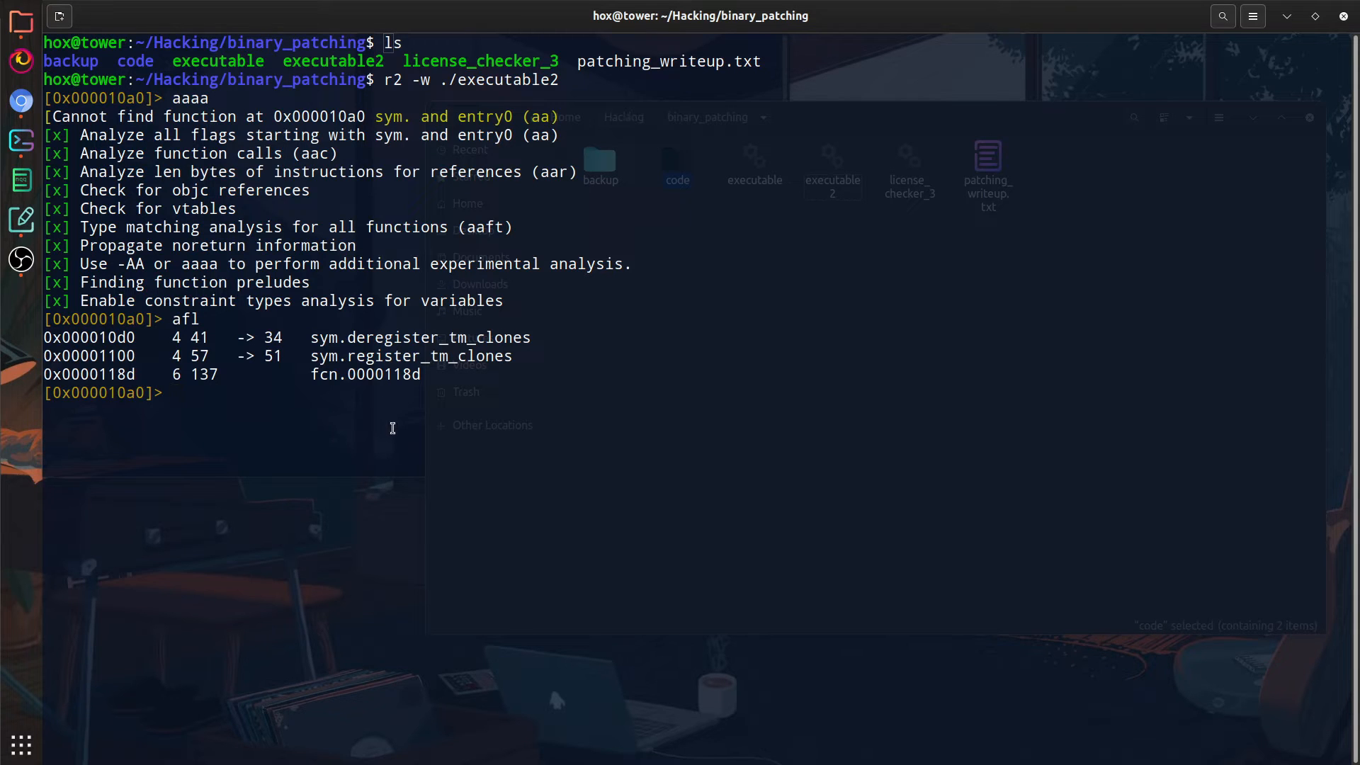
double_click(364, 373)
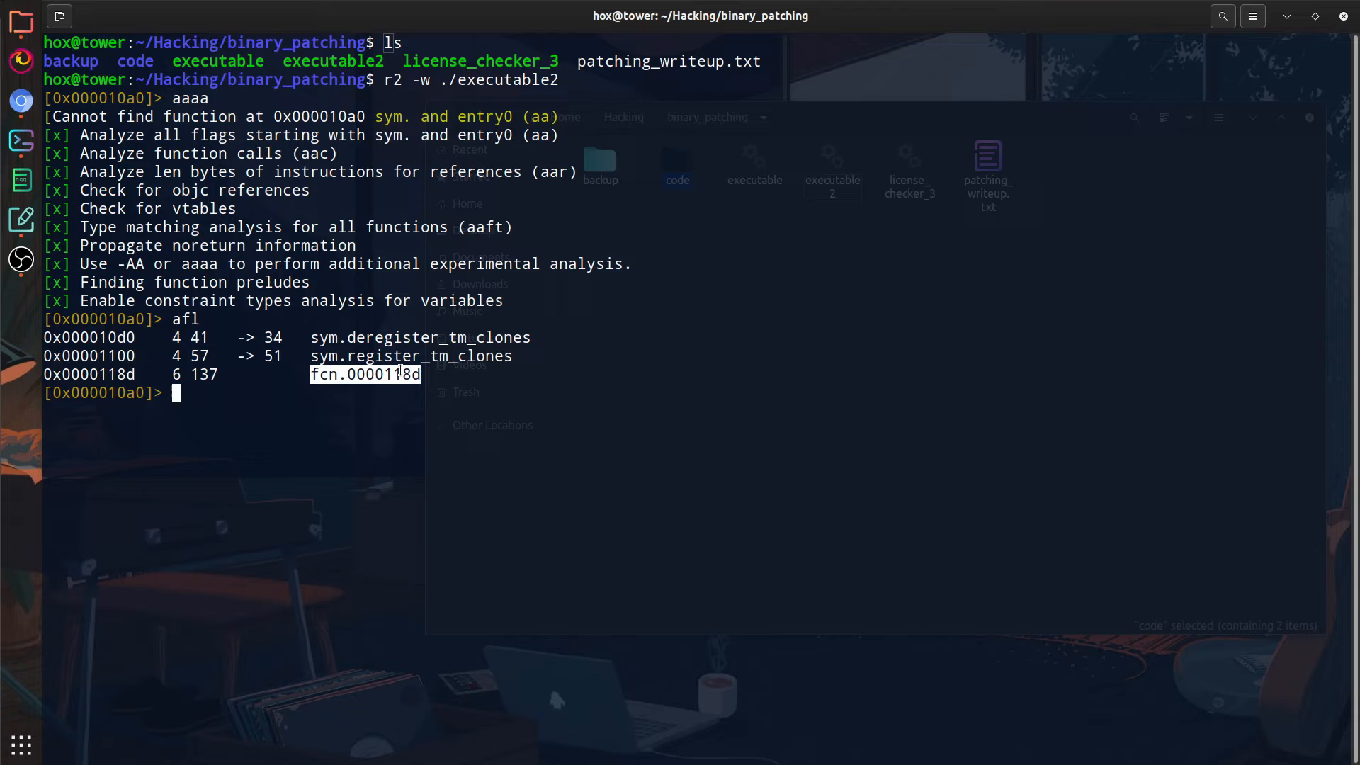
text(s)
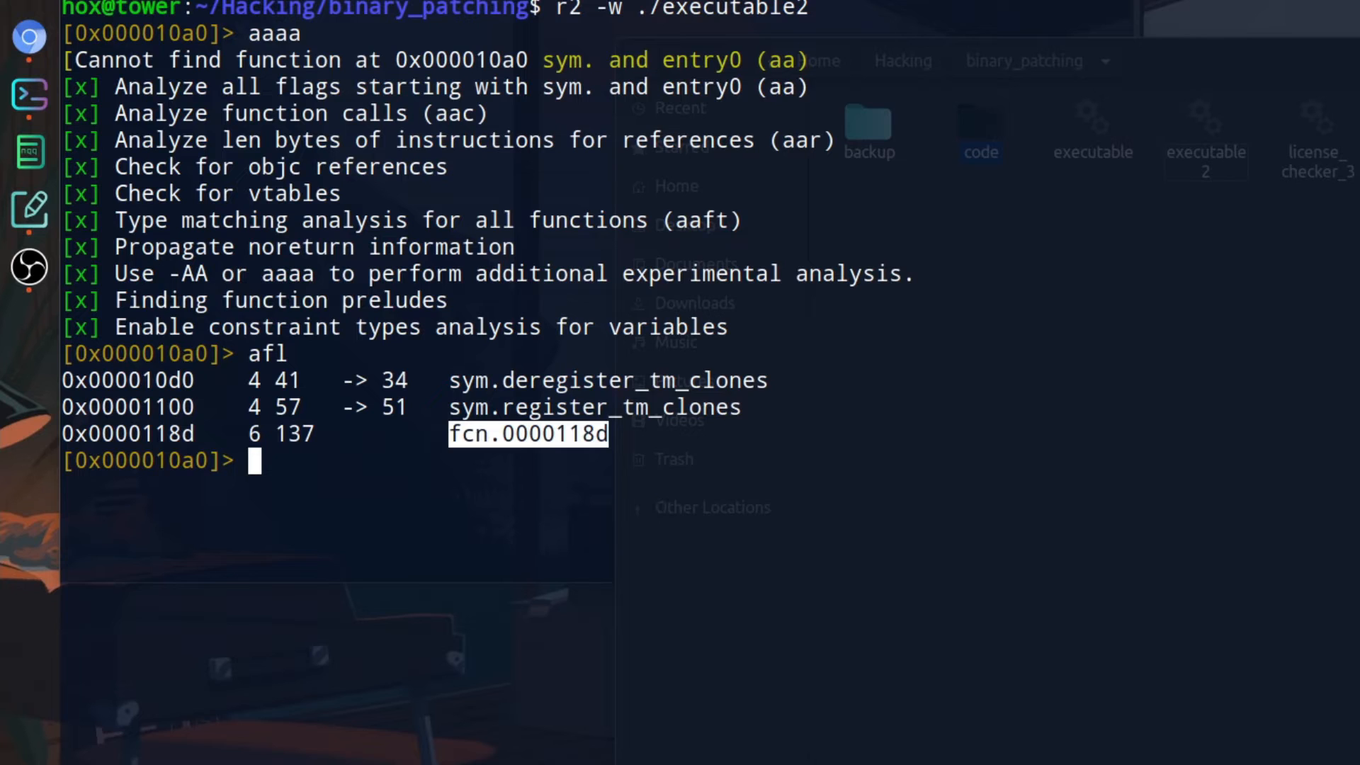
text(s)
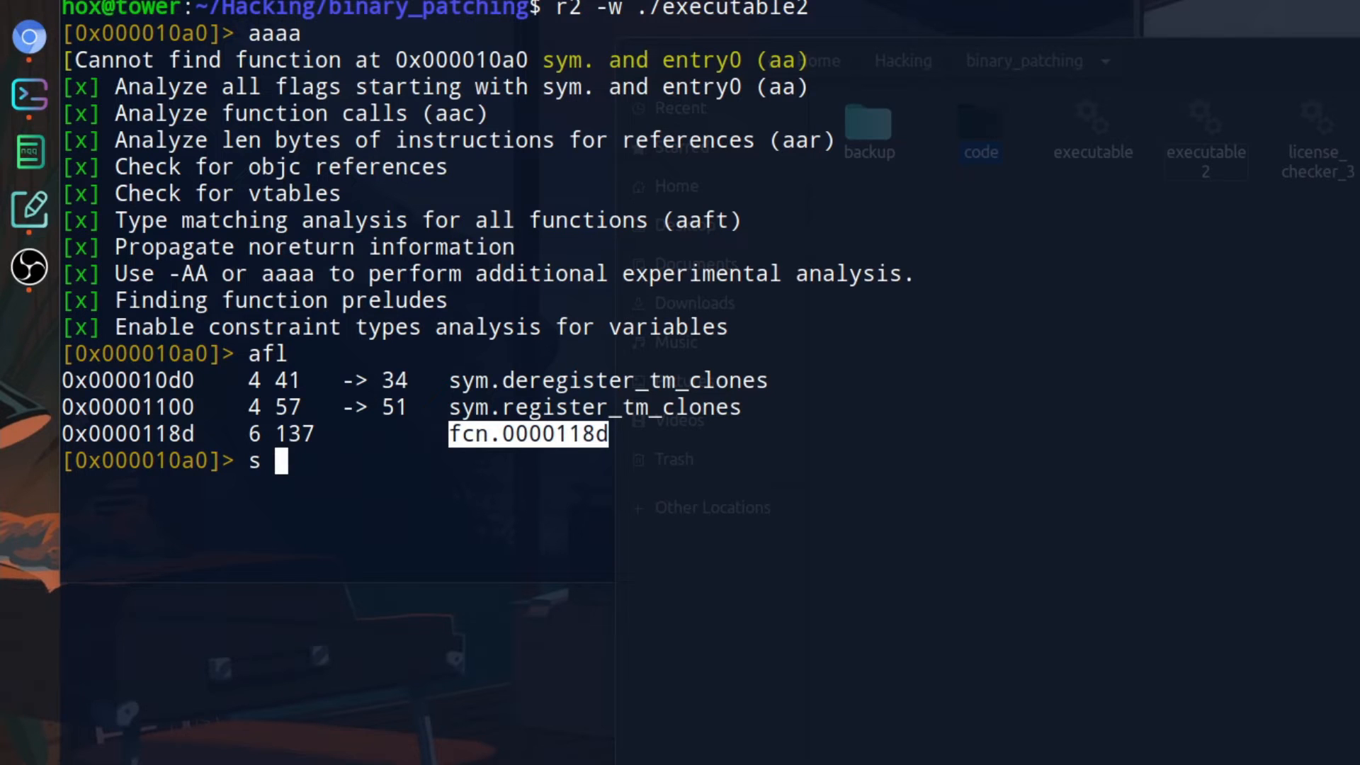
text(fcn.0000118d)
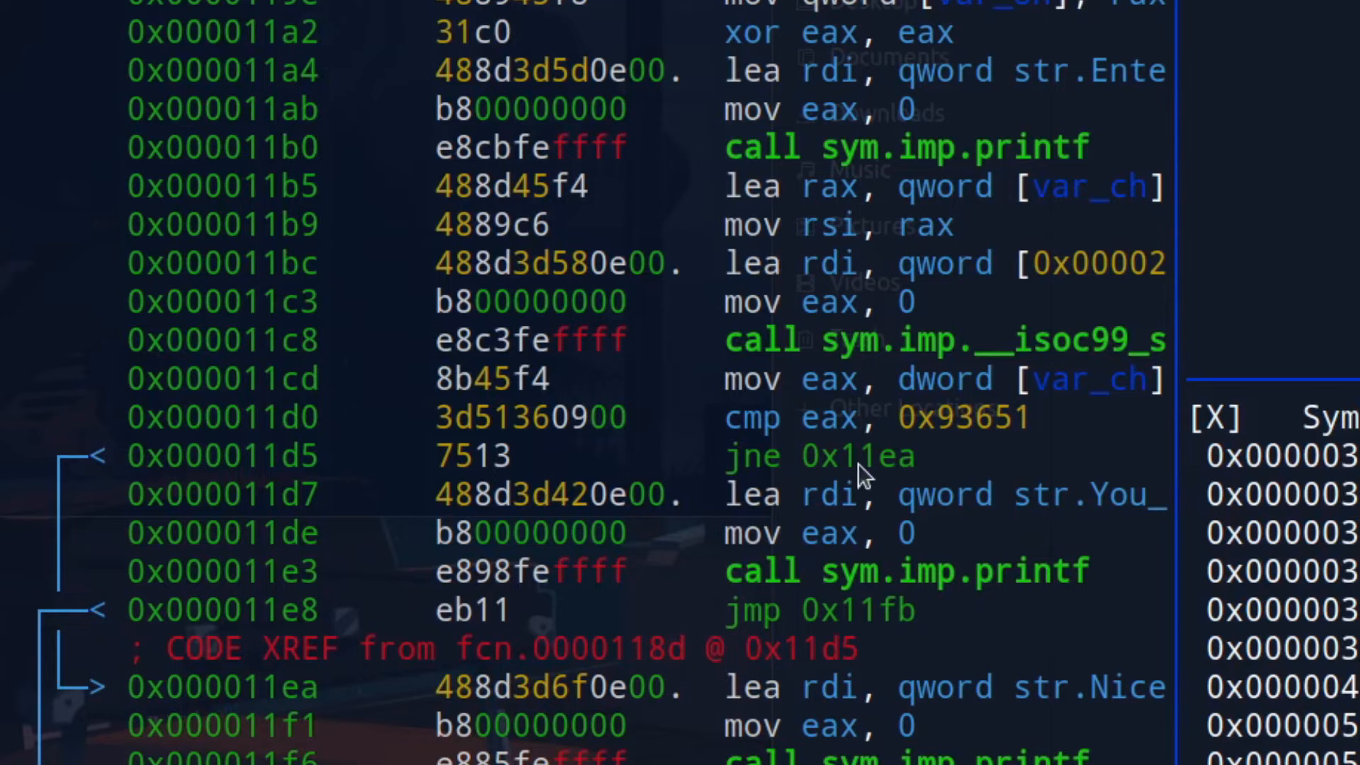
mouse_move(891, 435)
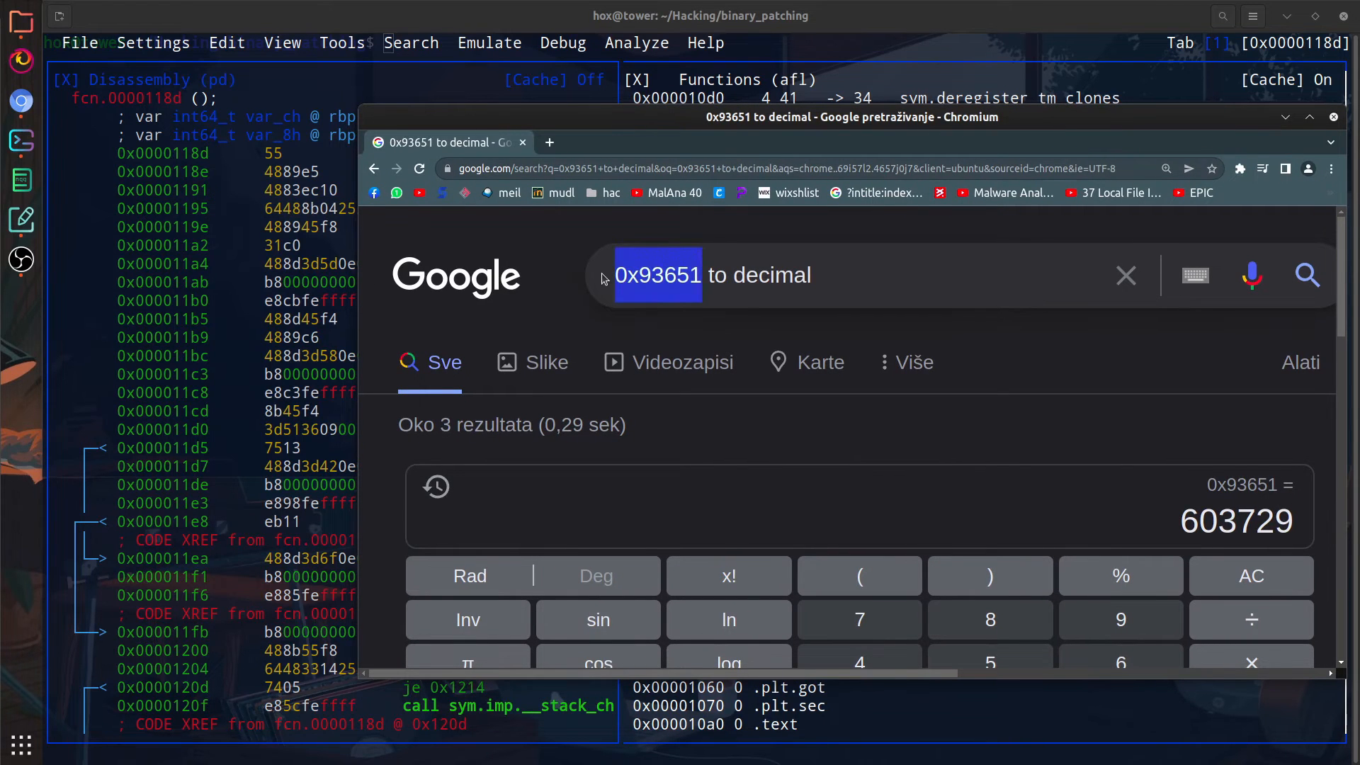
- Confirm 0x93651 equals 603729 in the browser and return to the radare2 disassembly
double_click(1235, 521)
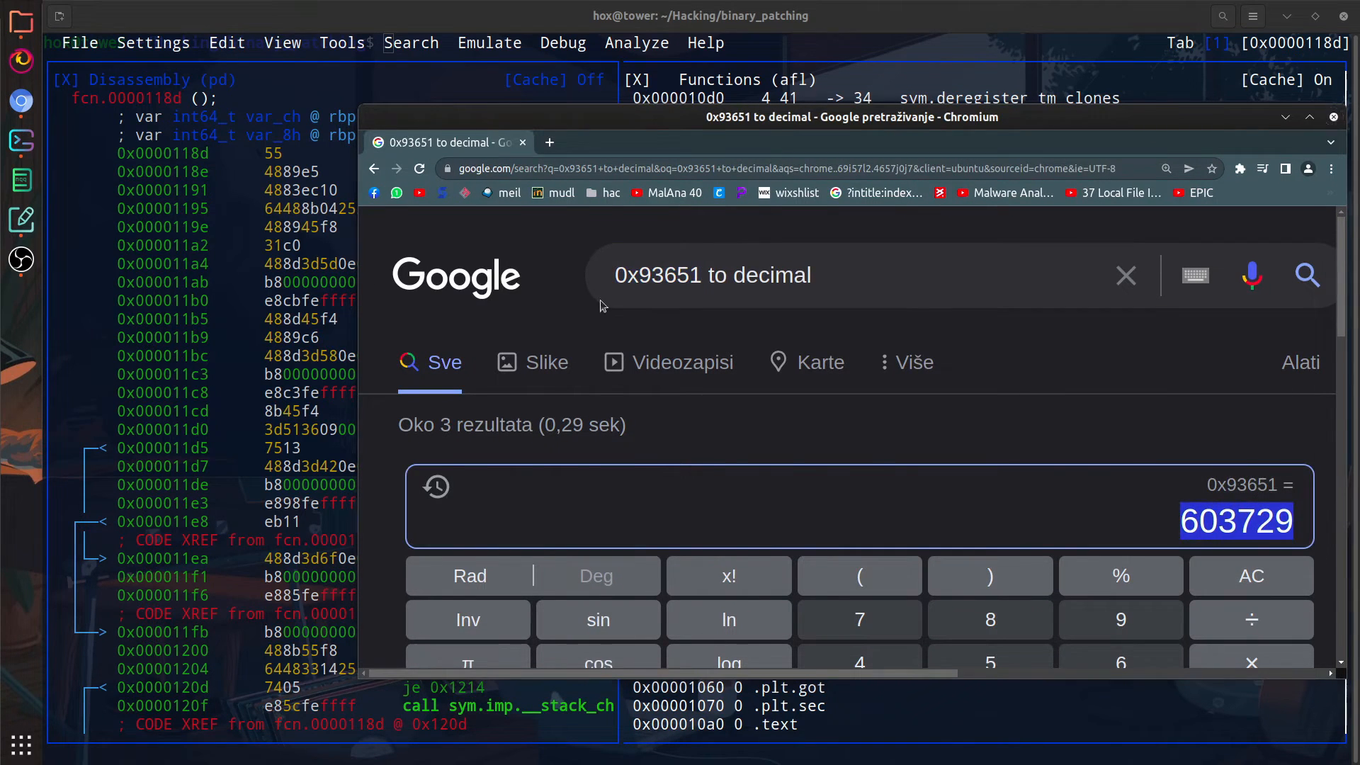
click(1333, 116)
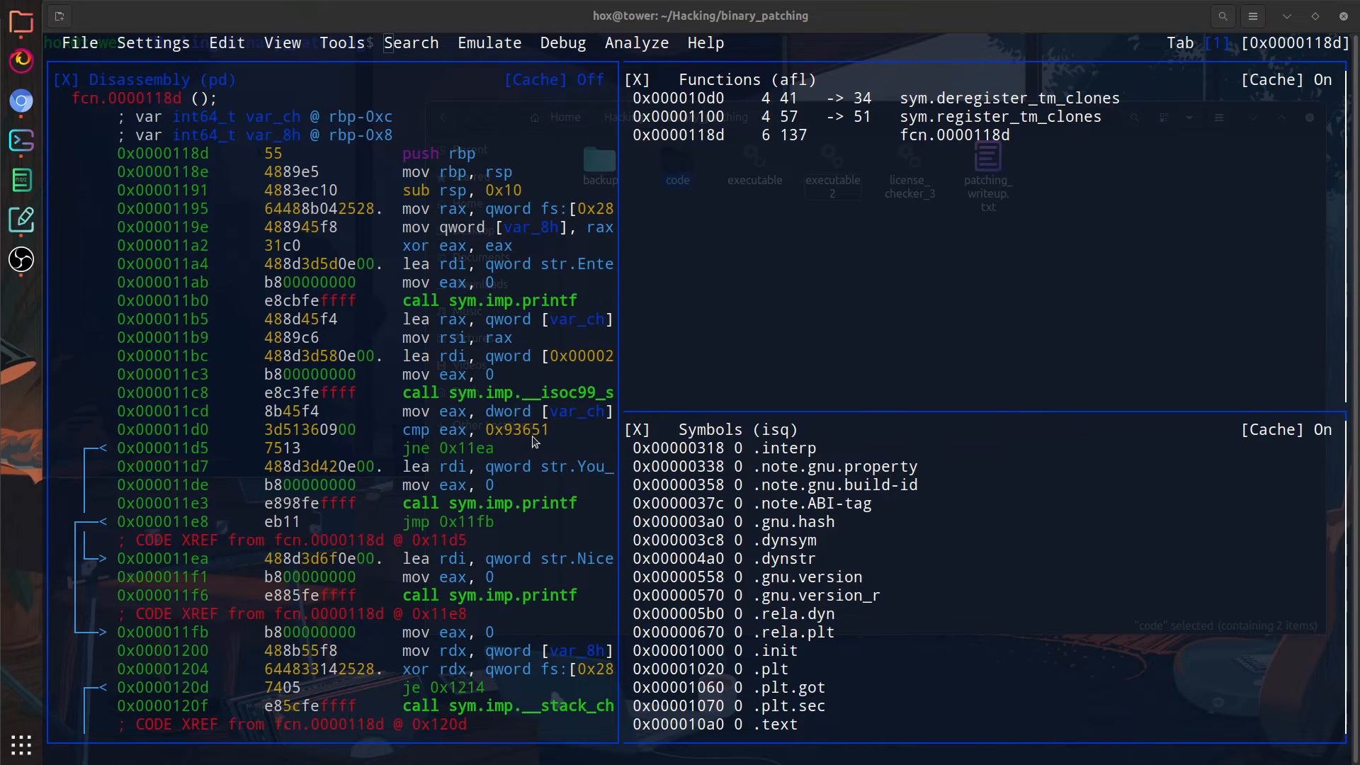
mouse_move(479, 422)
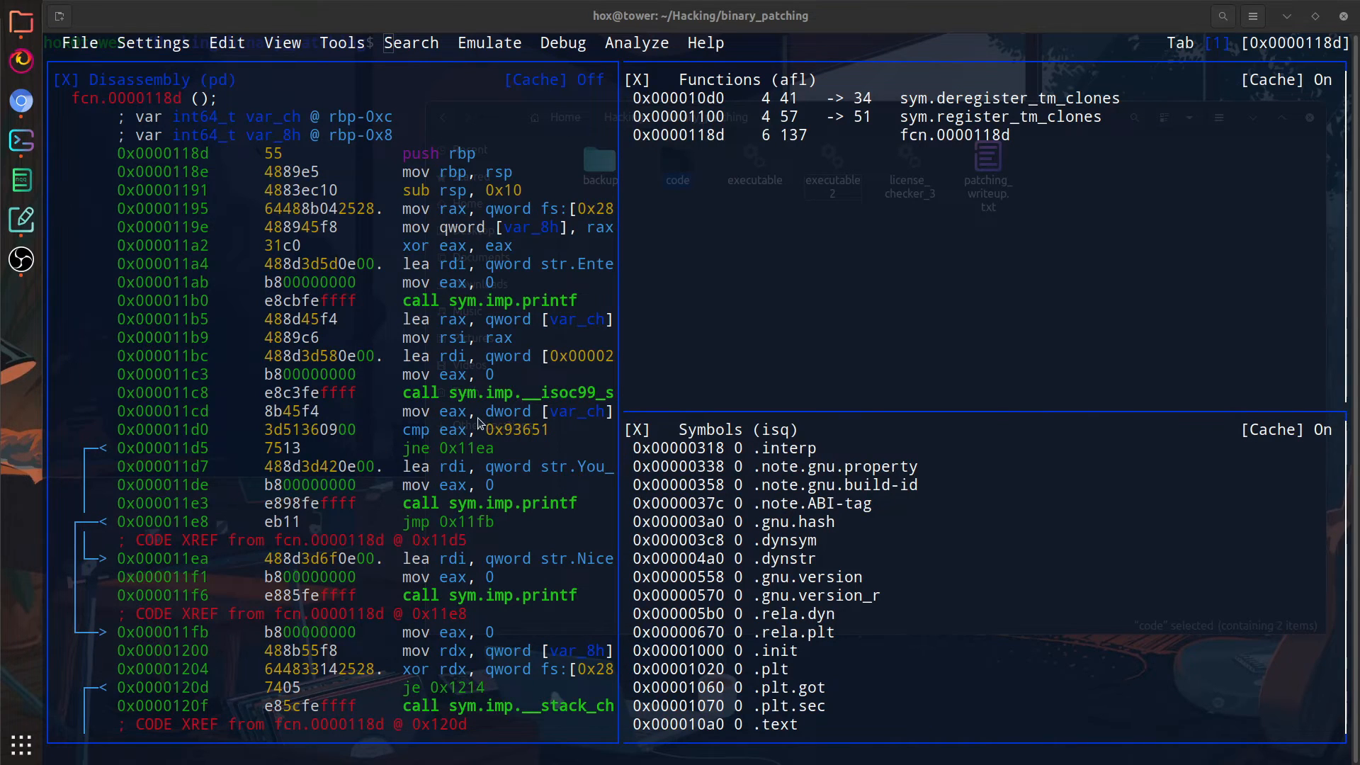
mouse_move(509, 429)
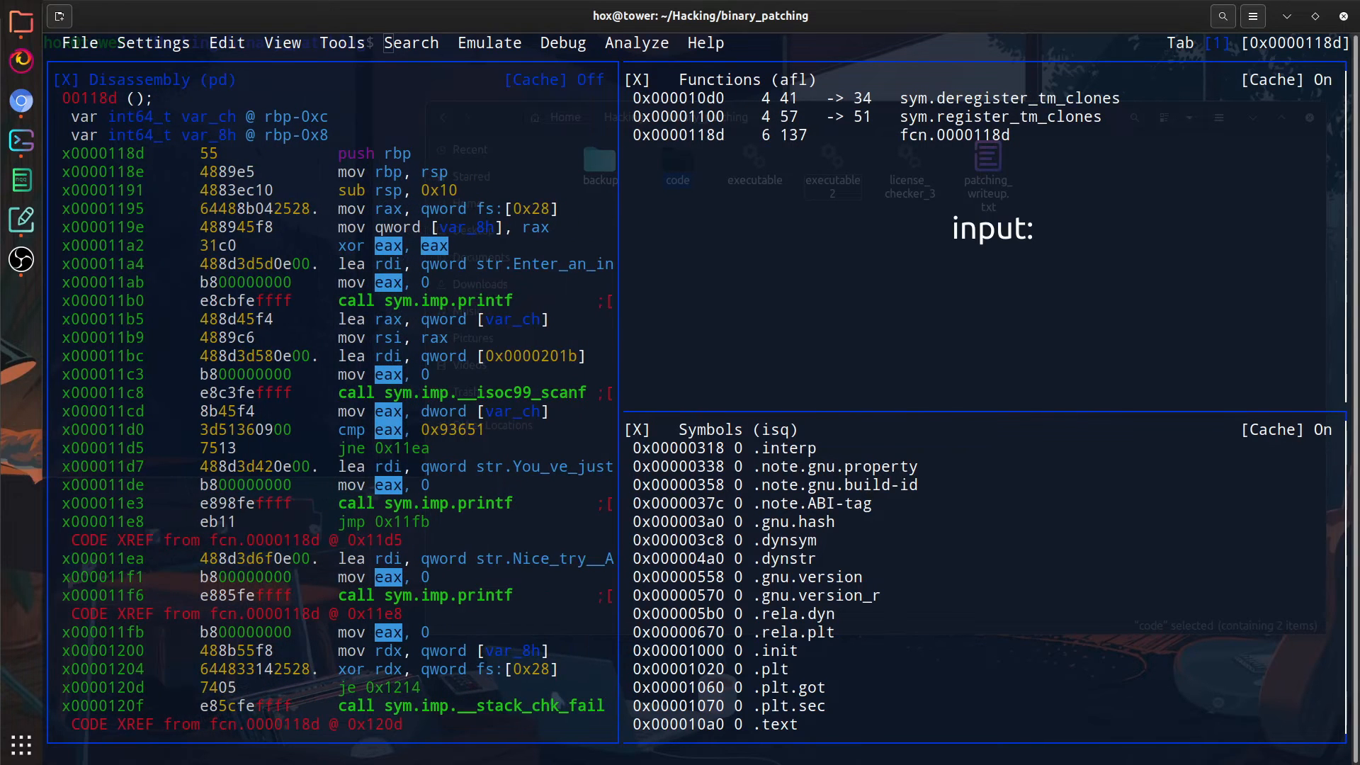
text(potato)
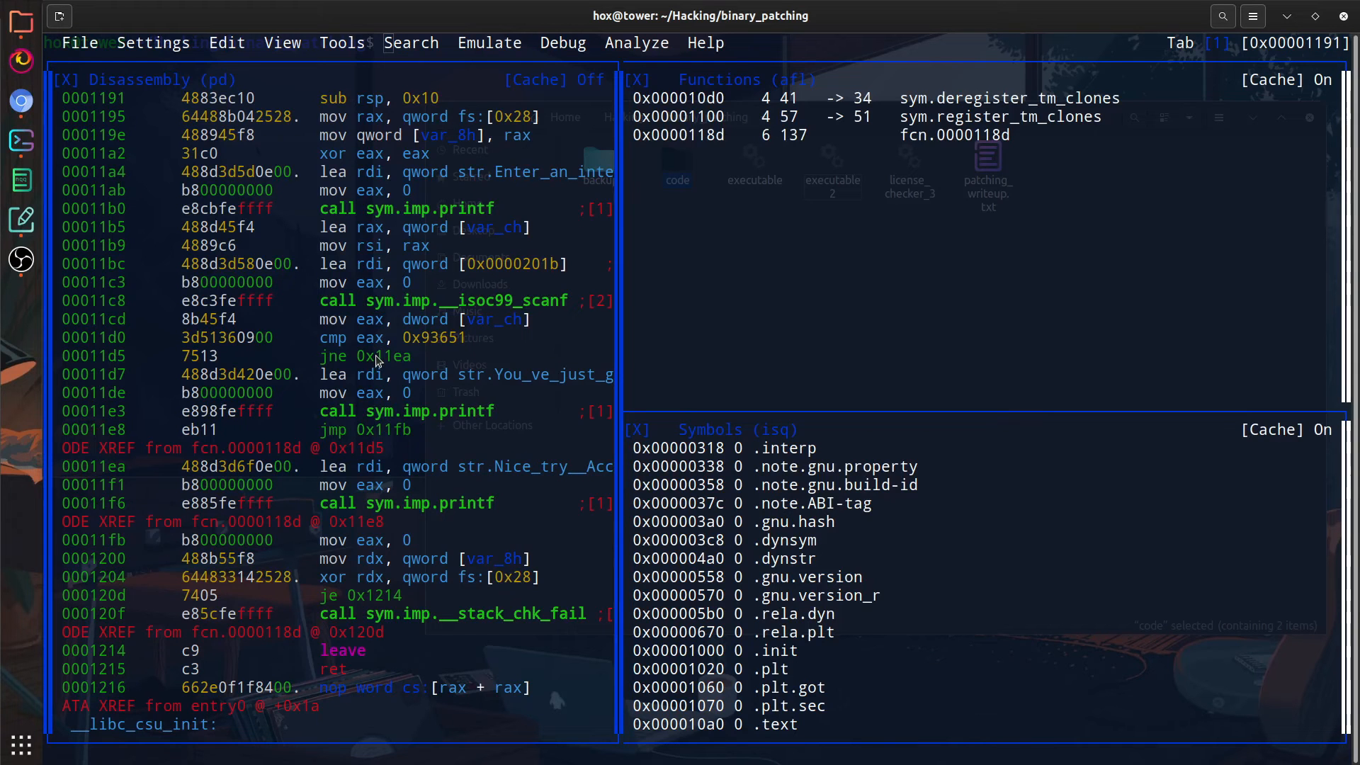
mouse_move(554, 473)
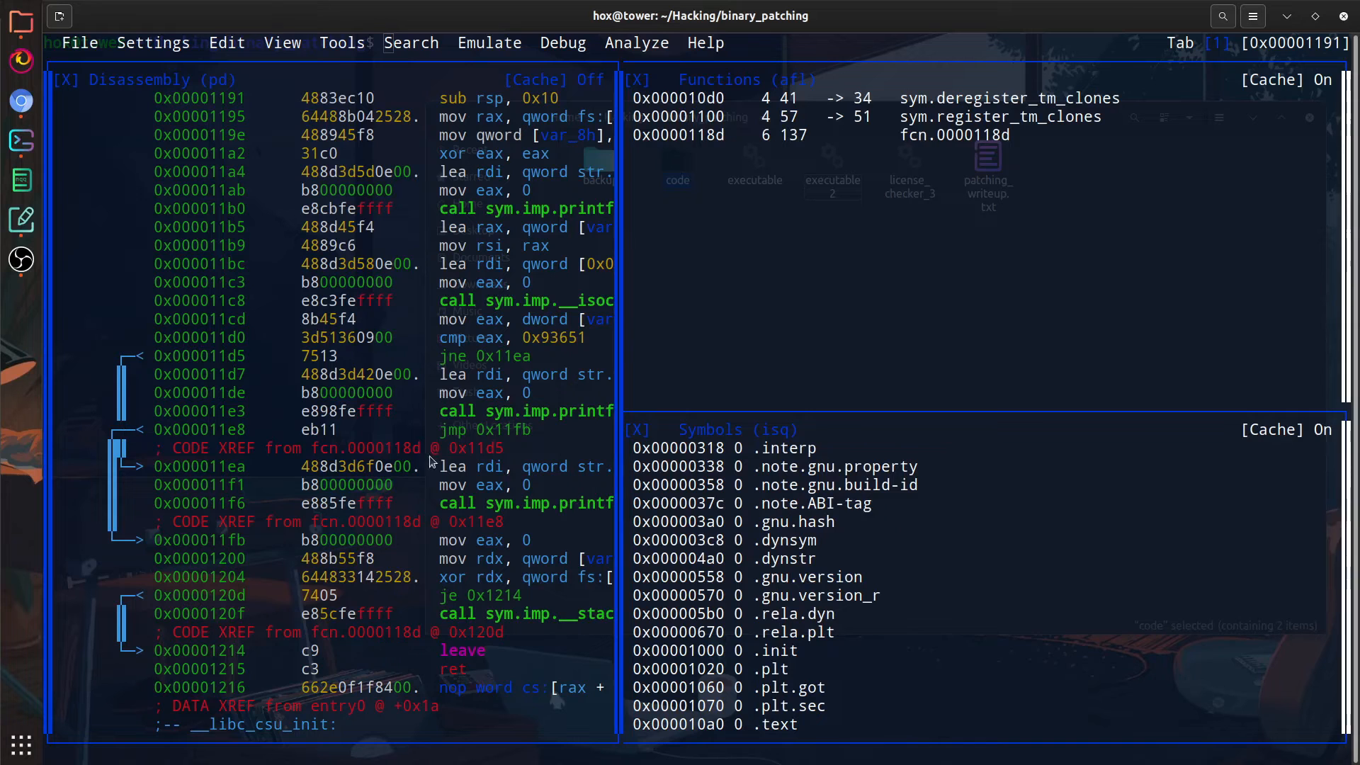
mouse_move(126, 456)
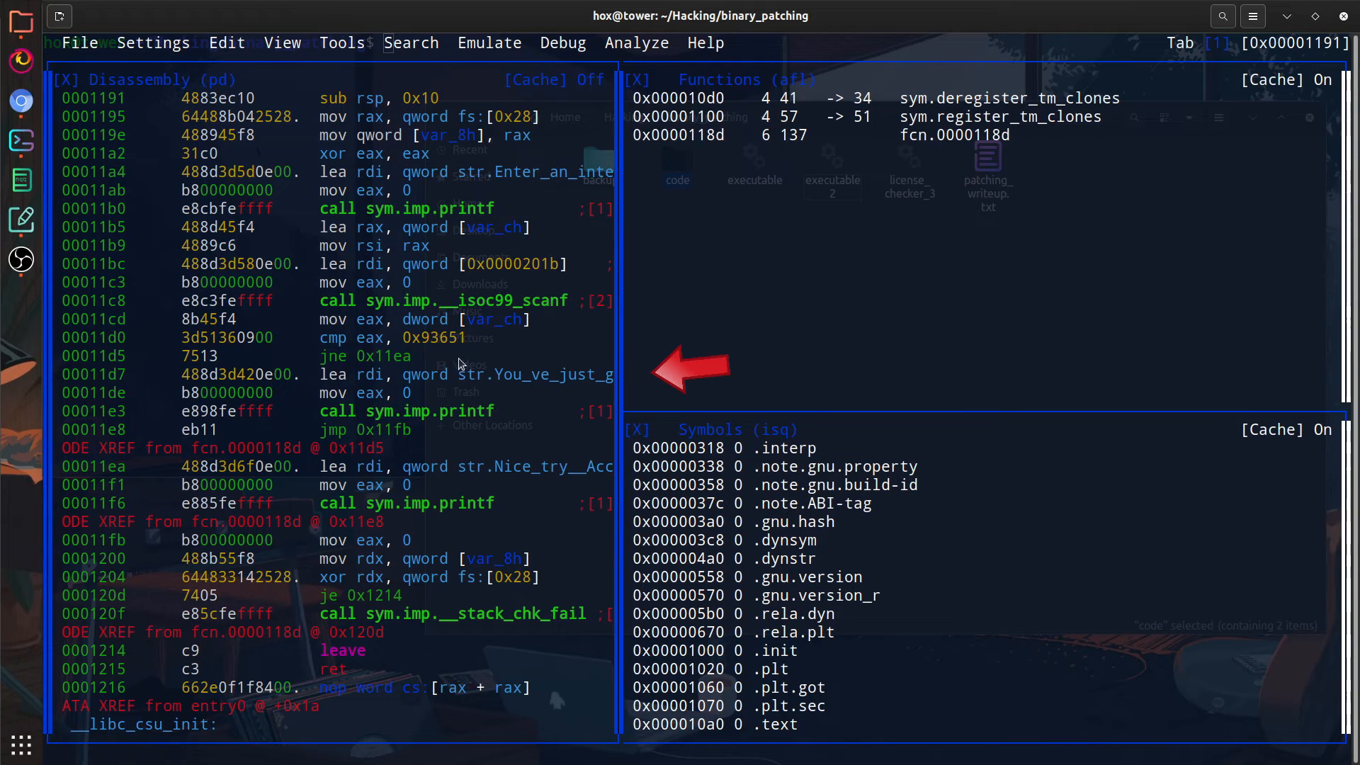
mouse_move(333, 357)
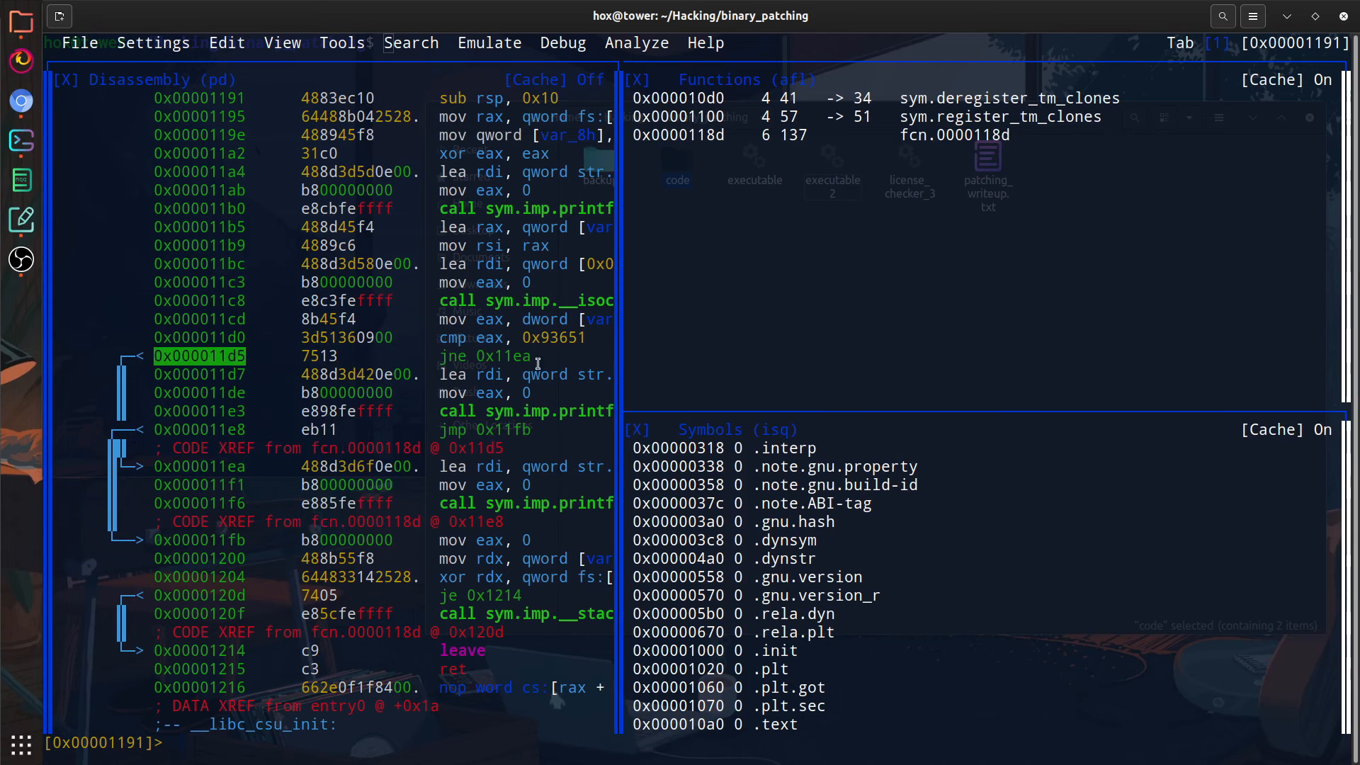
right_click(226, 358)
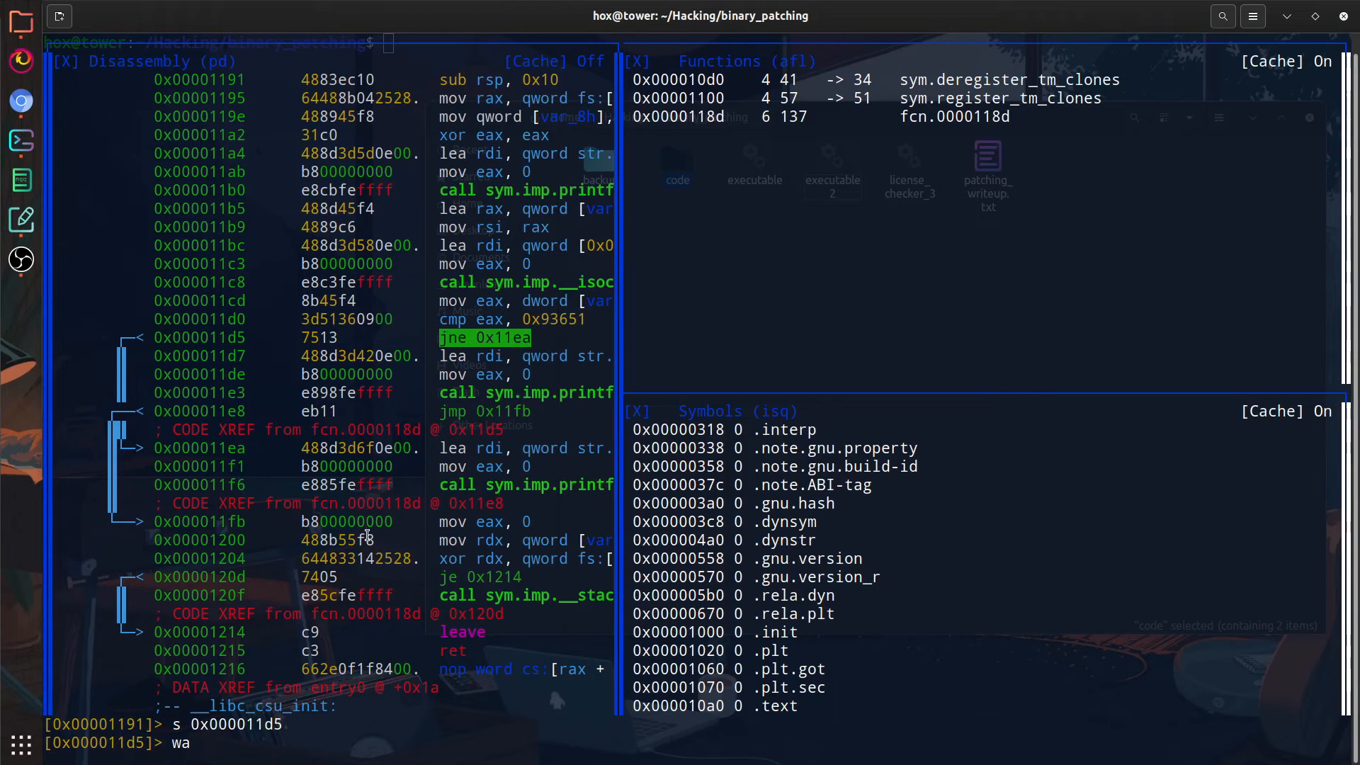
- Rewrite the jne 0x11ea conditional at 0x11d5 so the input check passes
text(jne 0x11ea)
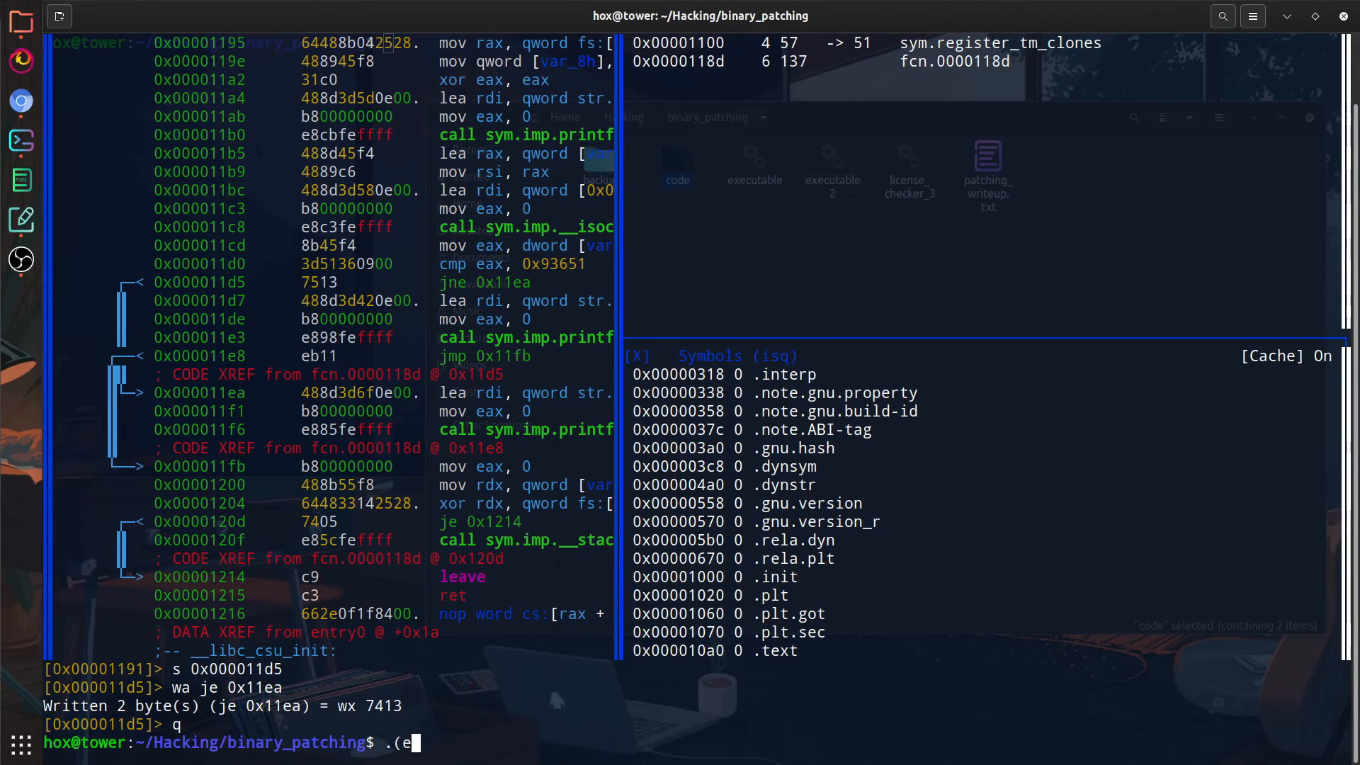
text(/ex)
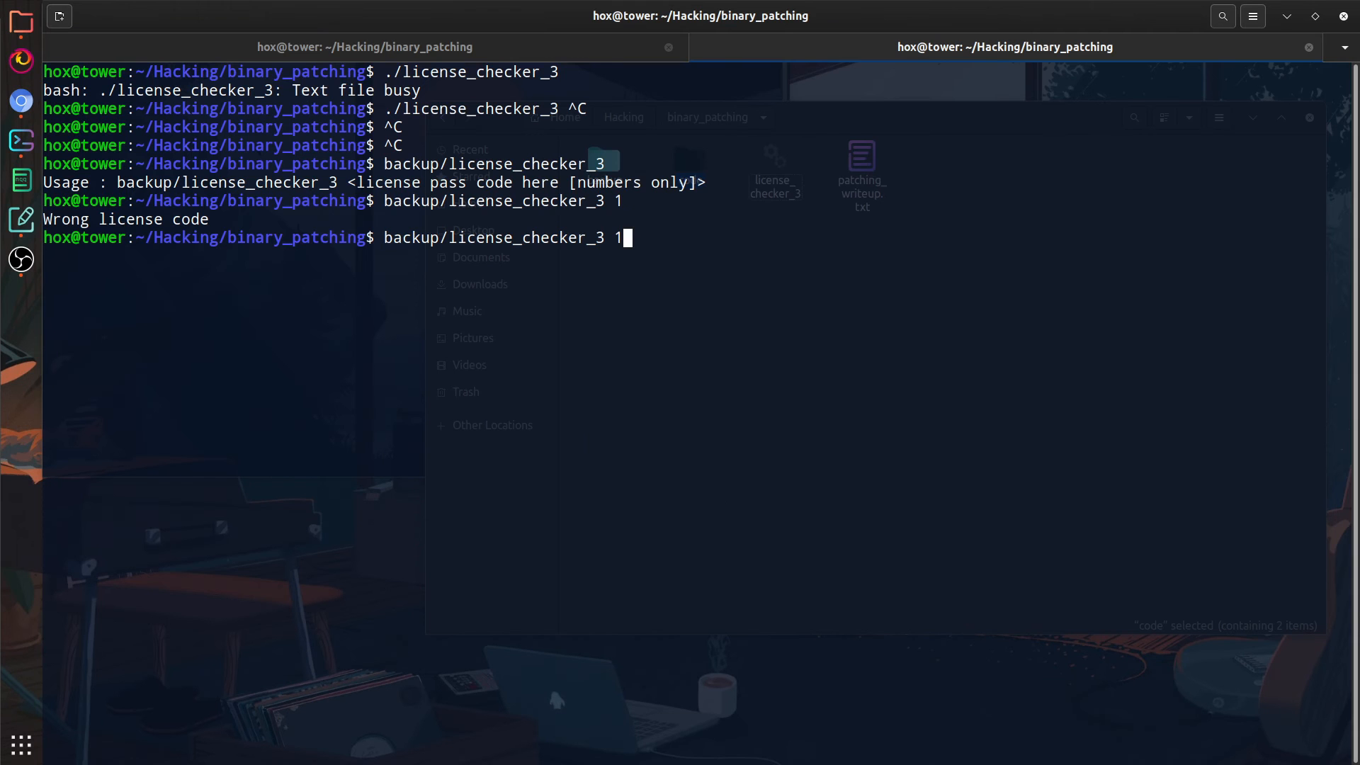
text(2391387213)
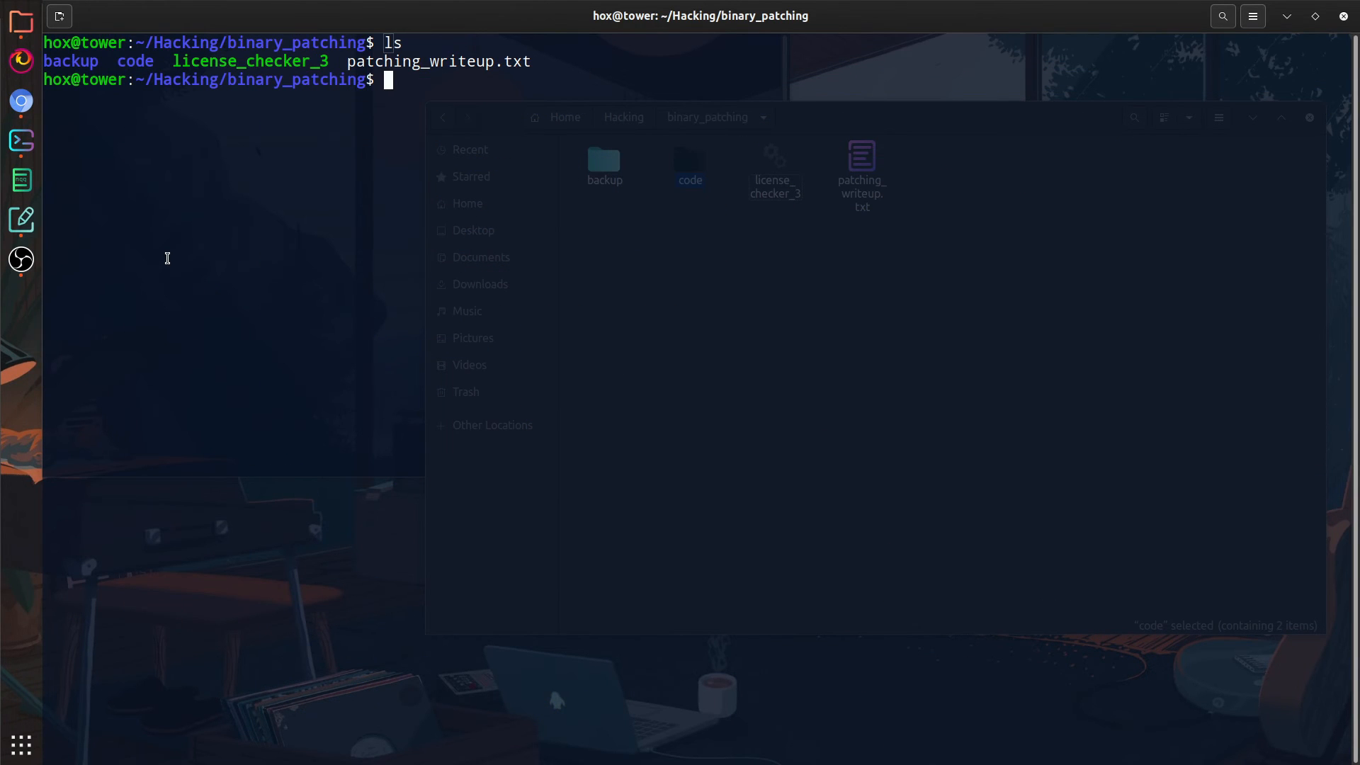
- Launch r2 -w on ./license_checker_3 and analyse it to list functions including main
text(r2 -w ./license_checker_3)
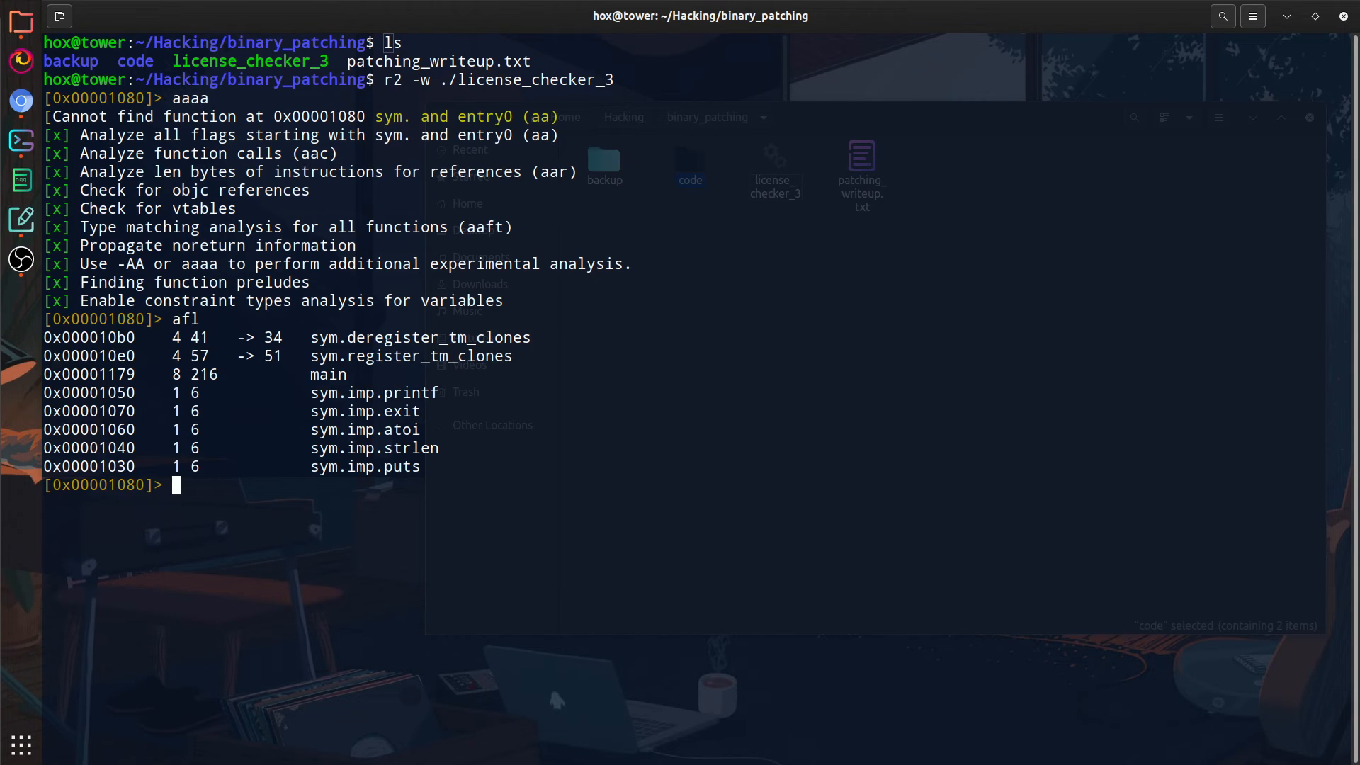
right_click(329, 374)
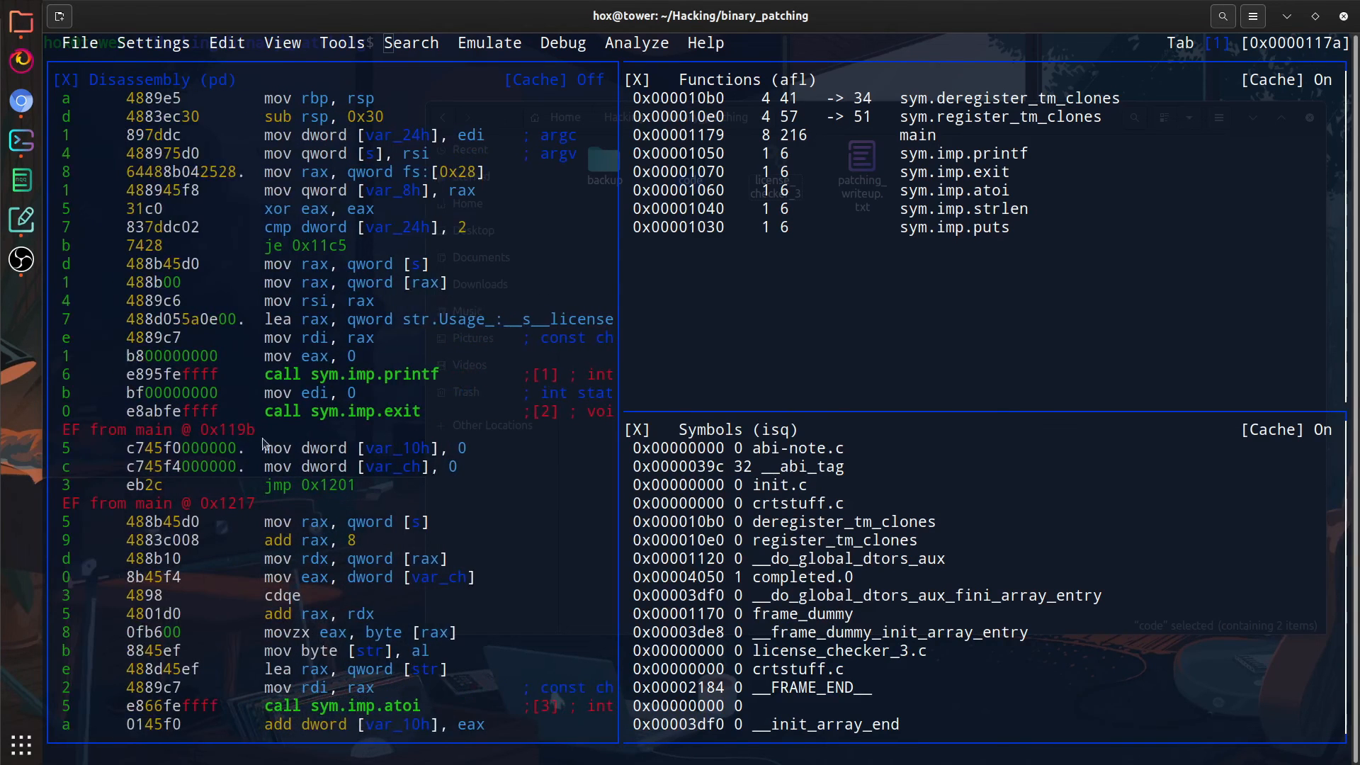
mouse_move(490, 310)
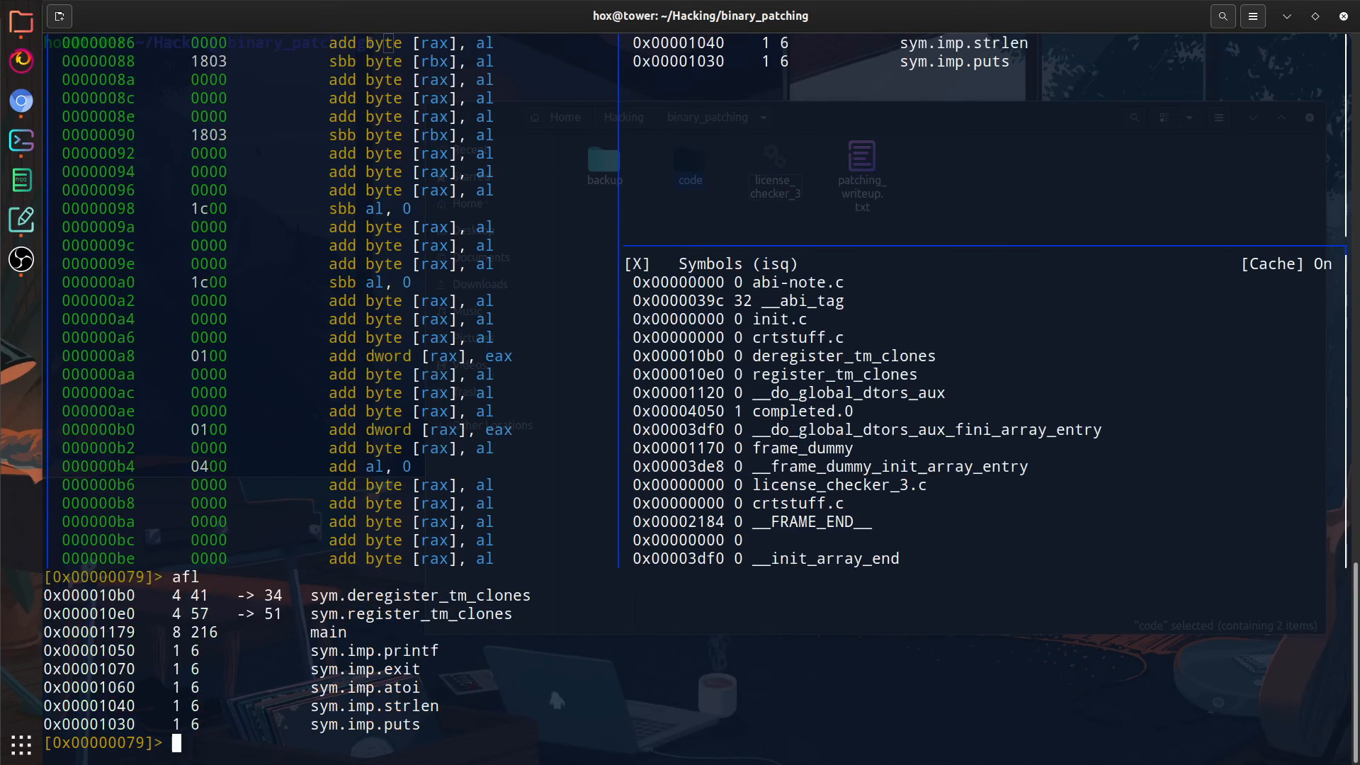
- Seek to main and rewrite the jne 0x1238 at 0x121d as je 0x1238
text(s main)
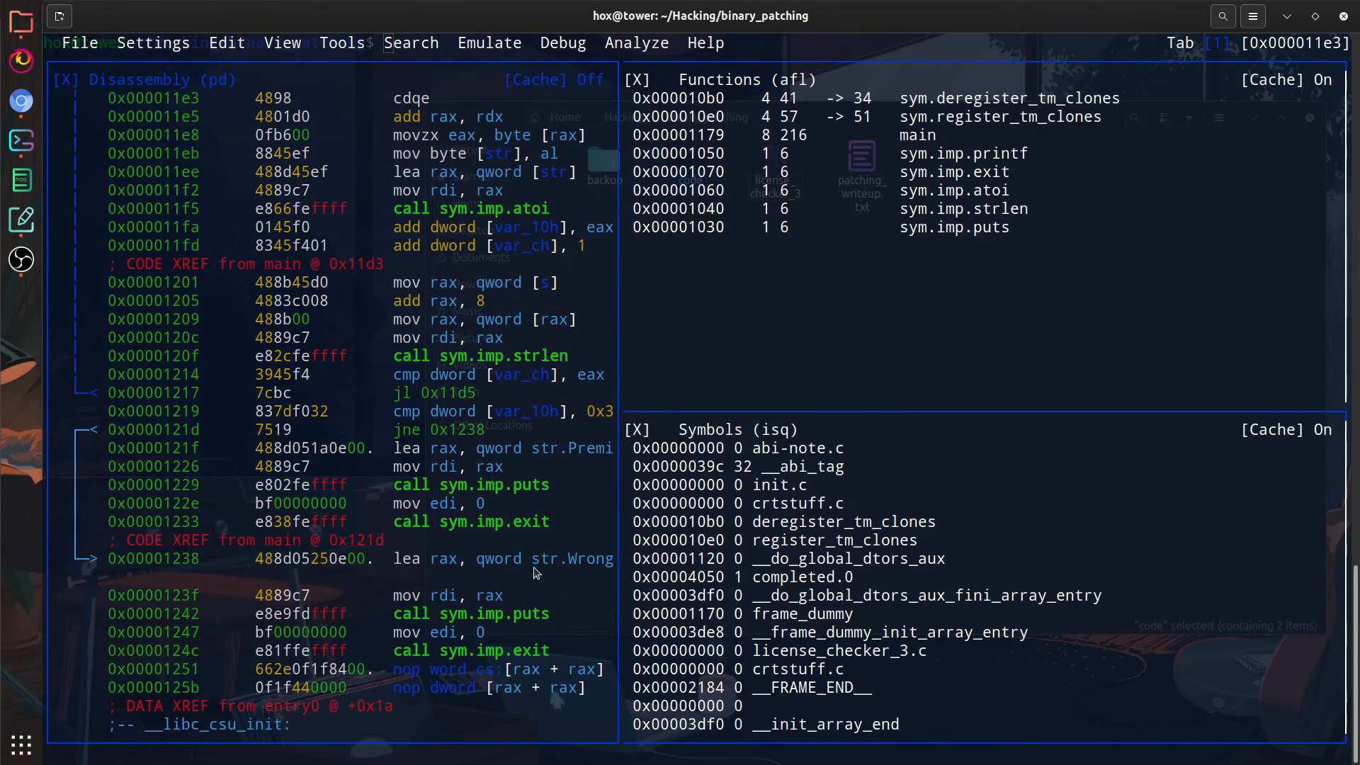
mouse_move(119, 431)
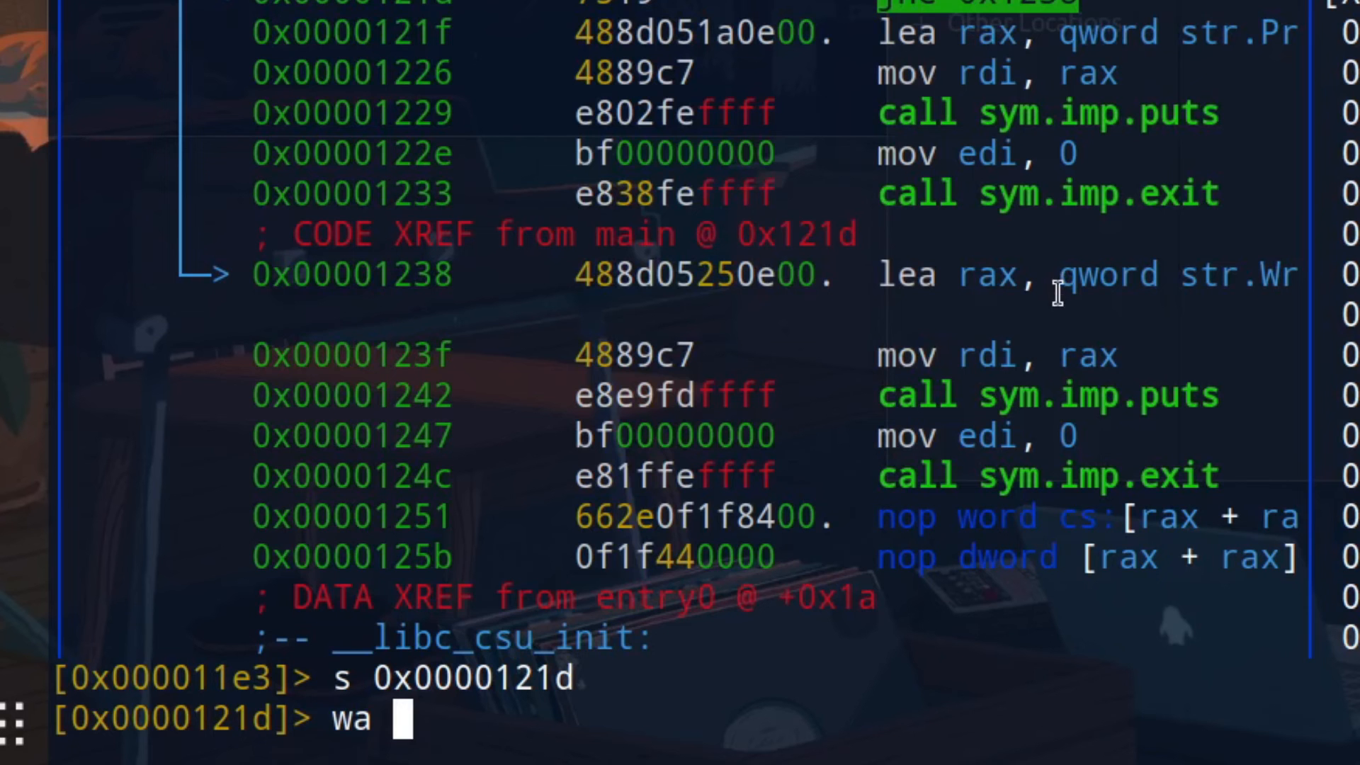
text(jne 0x1238)
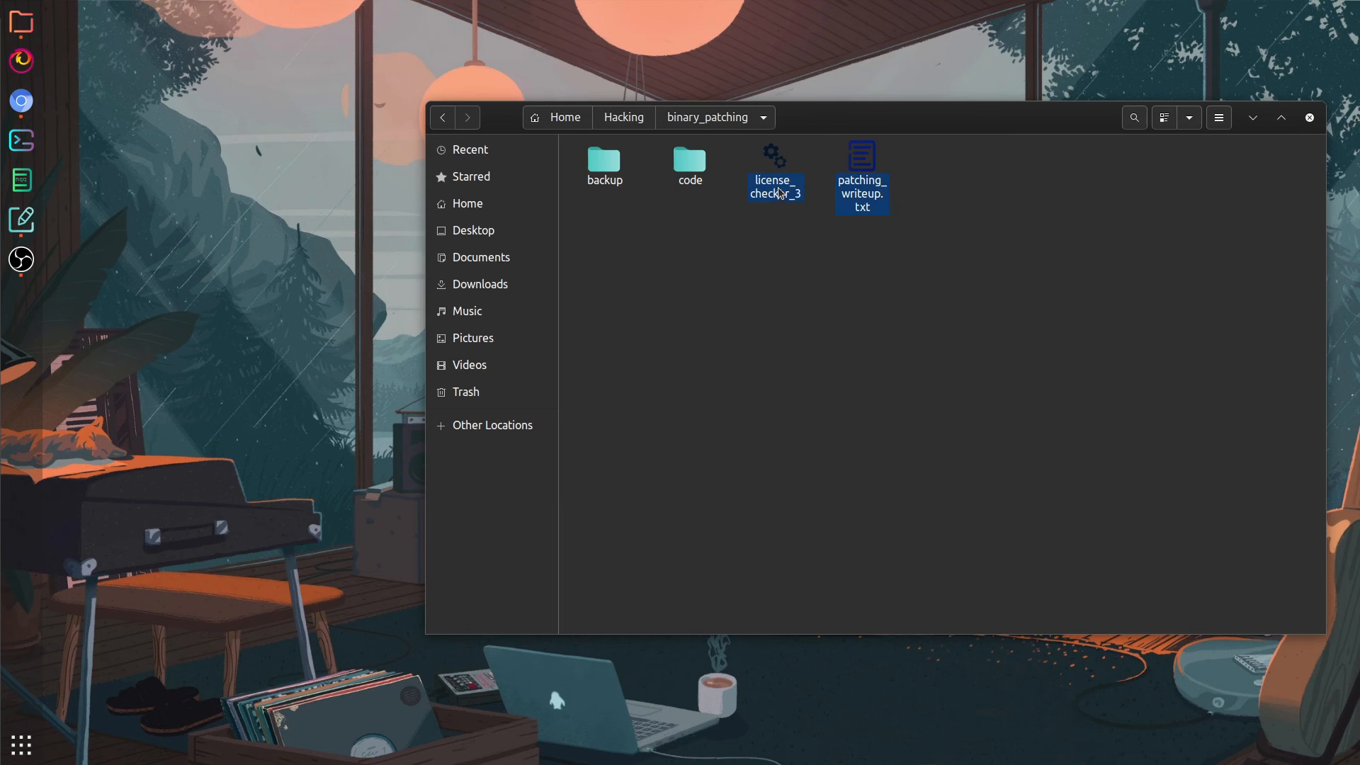
- Delete license_checker_3 from binary_patching and close the Files window
key(Delete)
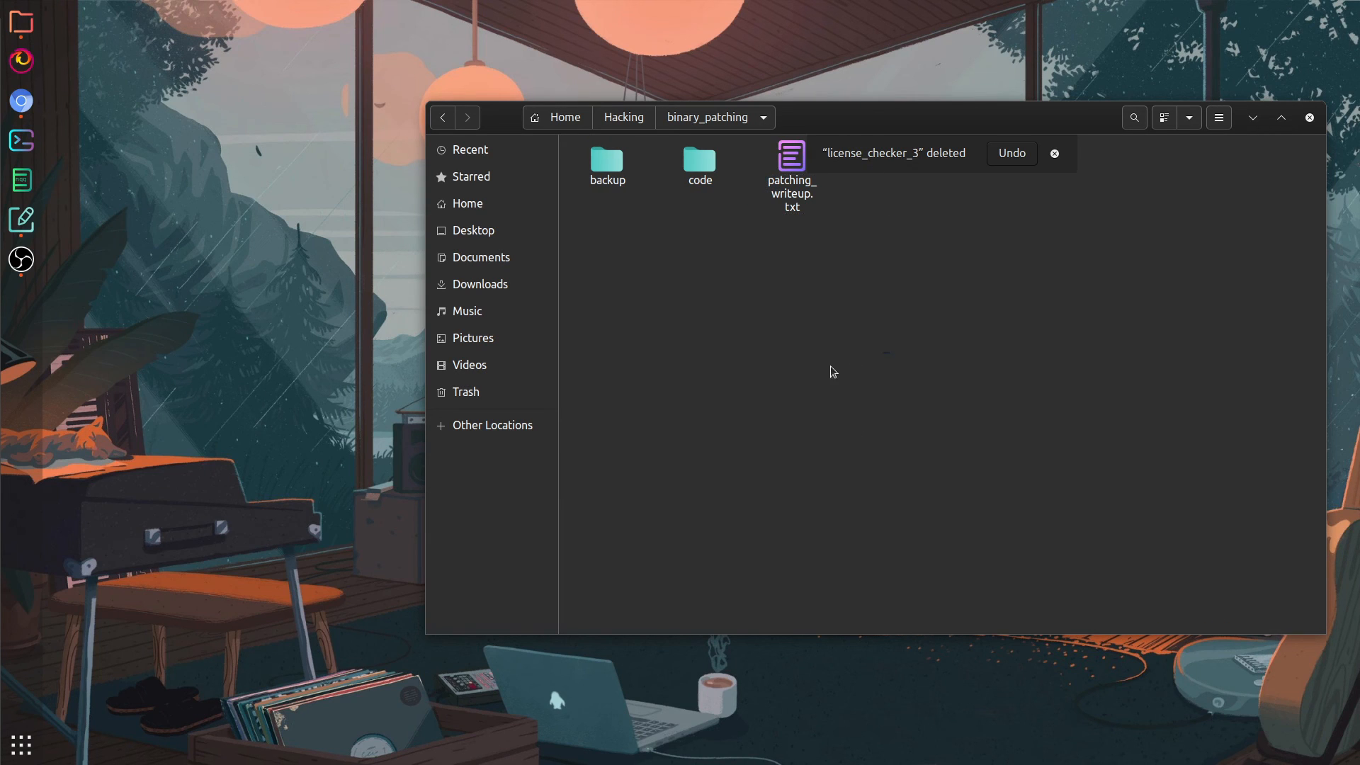
click(1309, 116)
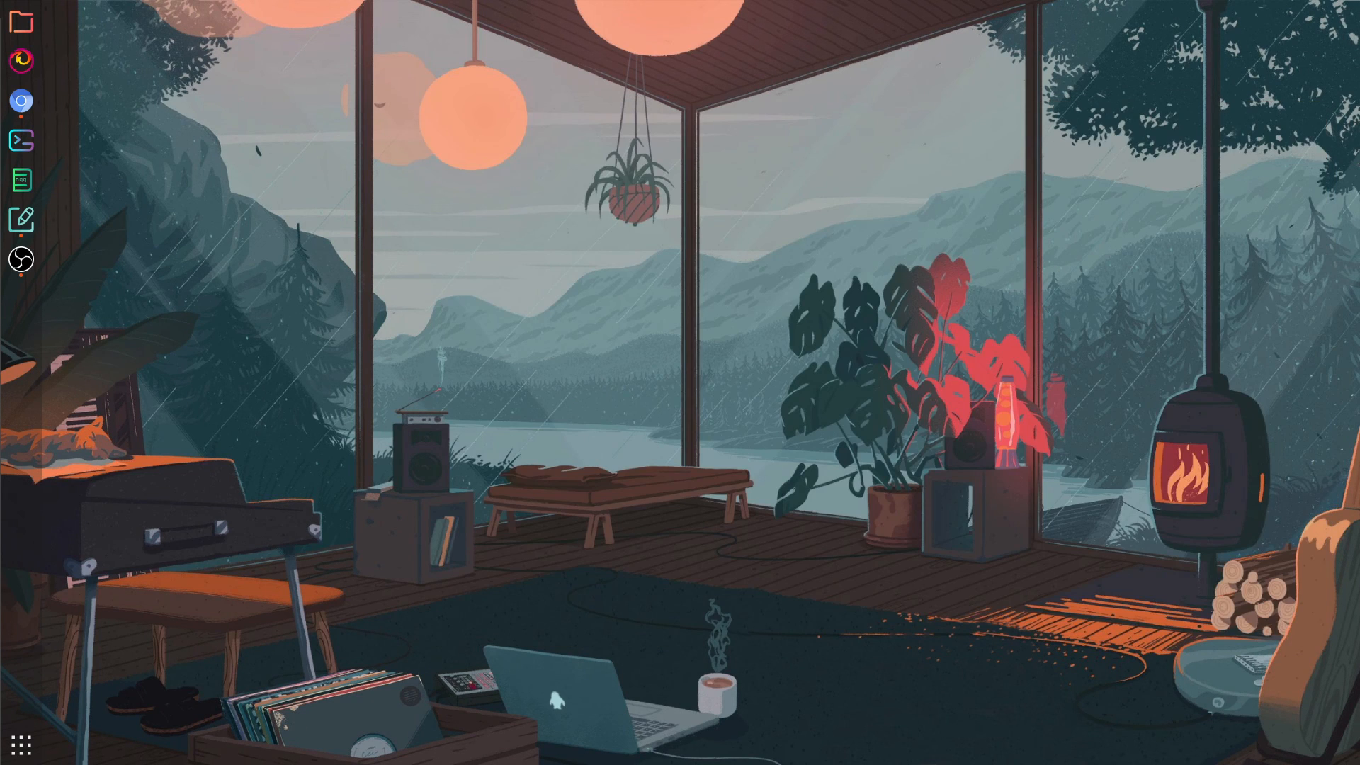